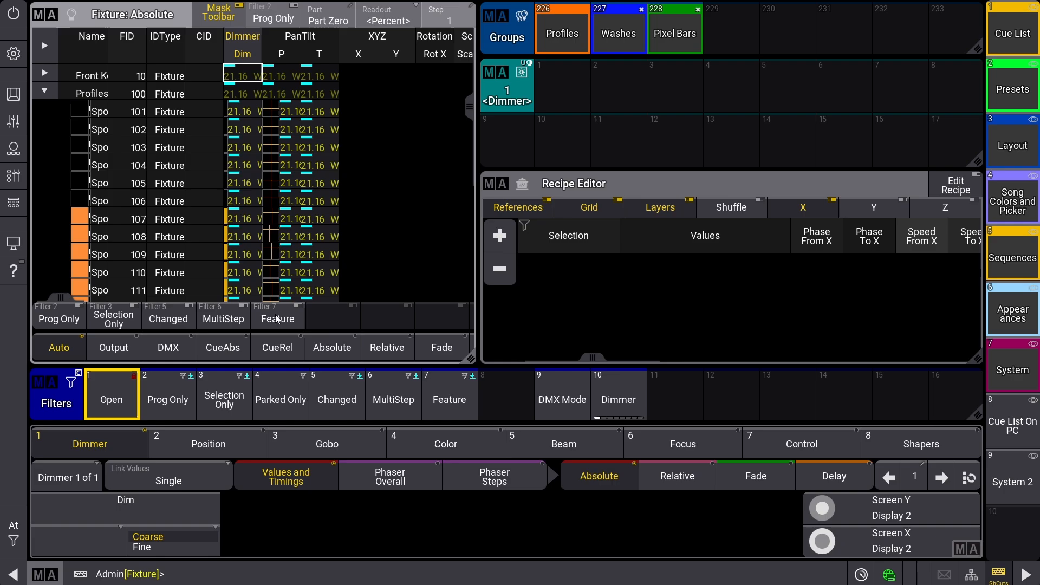
Remove the accidental MultiStep entry and assign filter 9 'DMX Mode' to the sheet's toolbar.
{"action": "left_click", "coordinate": [392, 394]}
{"action": "type", "text": "Delete"}
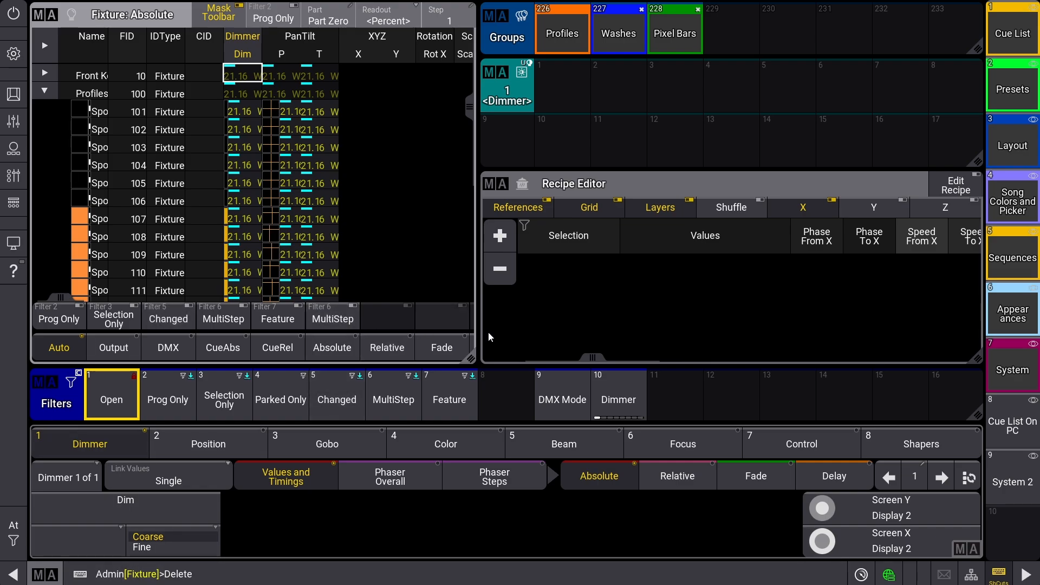
{"action": "left_click", "coordinate": [223, 348]}
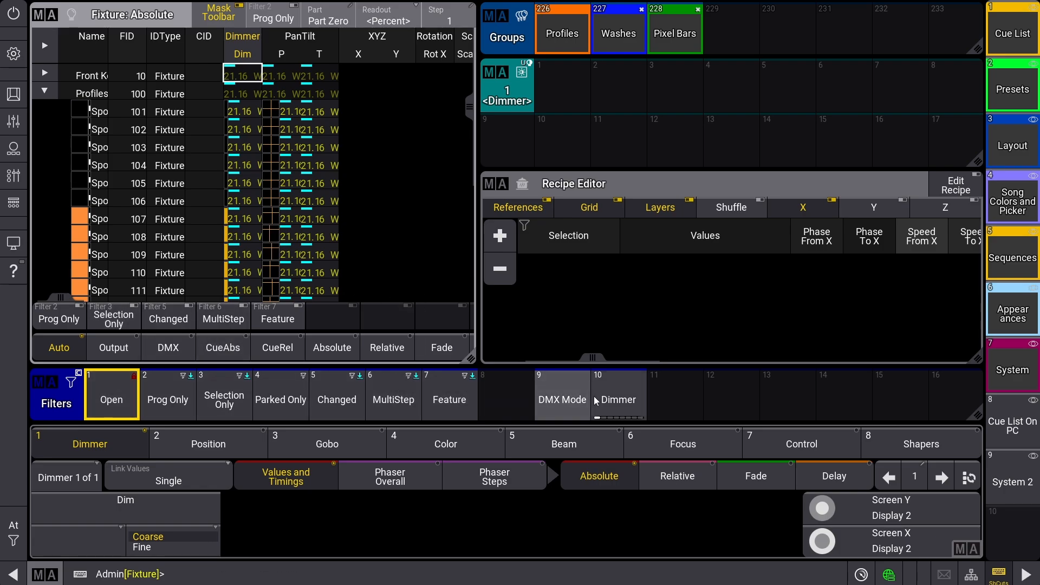
{"action": "left_click", "coordinate": [562, 399]}
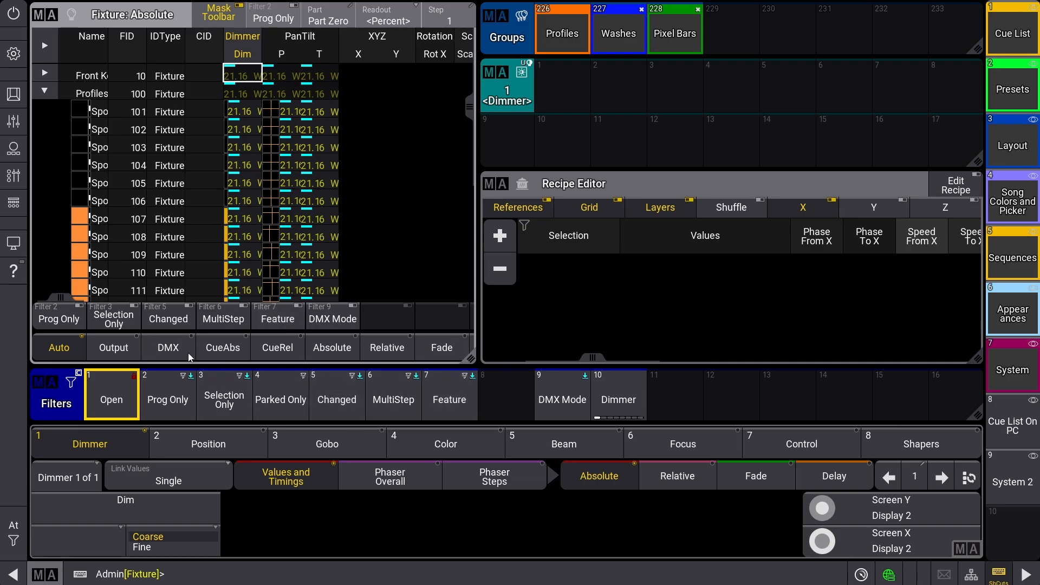
{"action": "mouse_move", "coordinate": [973, 185]}
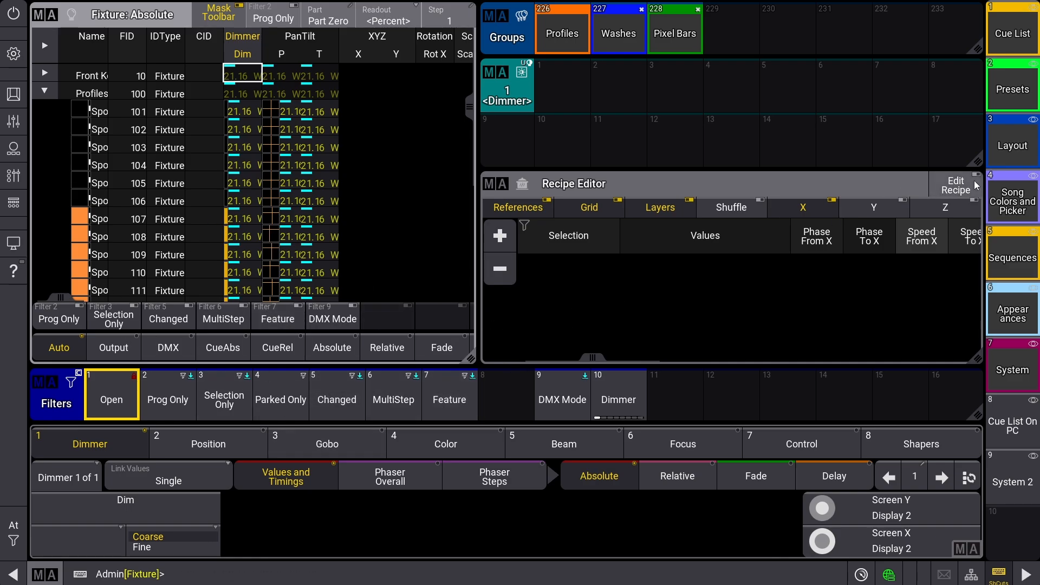
{"action": "left_click", "coordinate": [500, 235]}
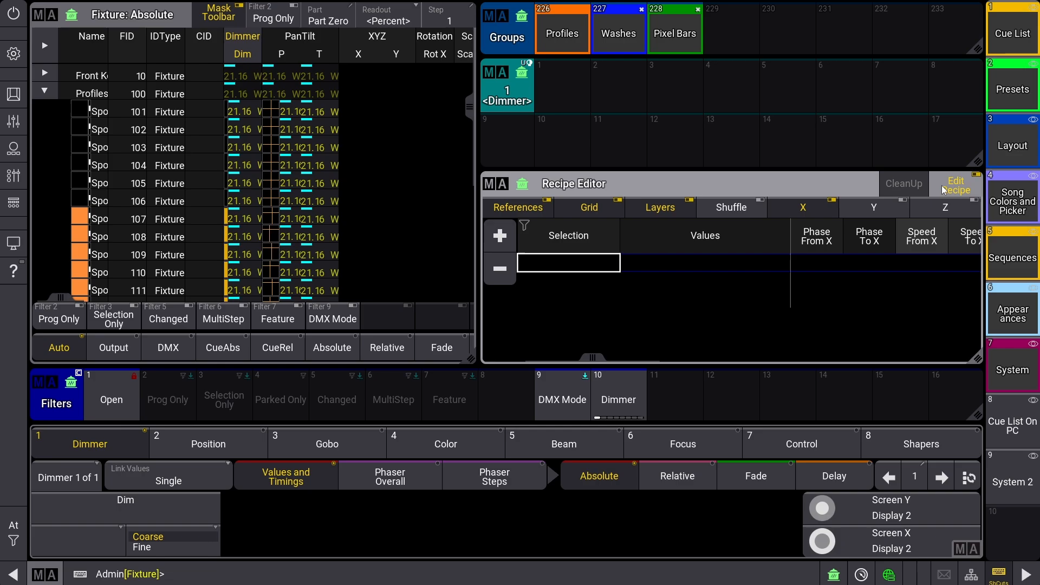
{"action": "left_click", "coordinate": [111, 400]}
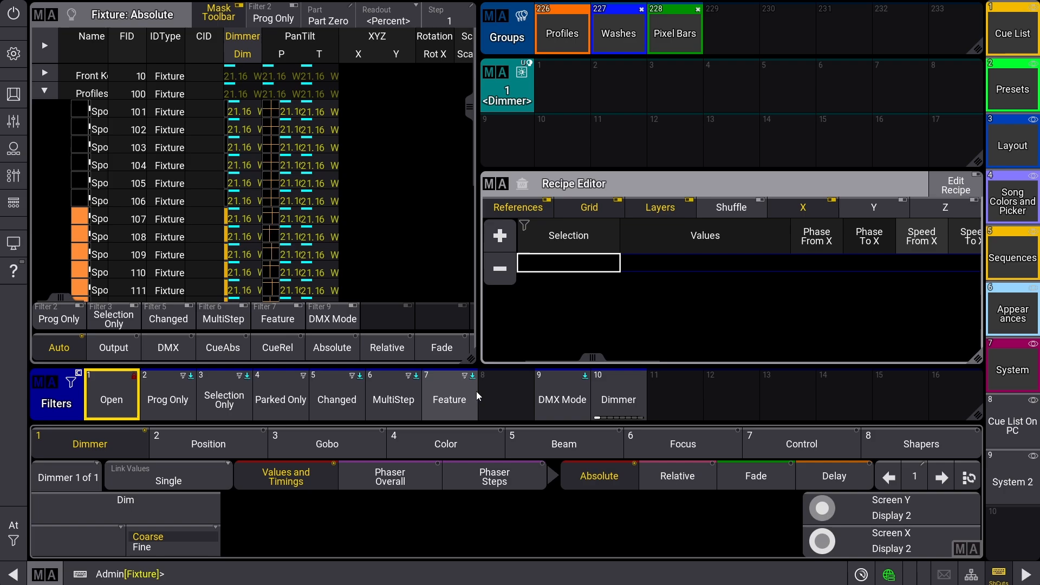
{"action": "mouse_move", "coordinate": [488, 395]}
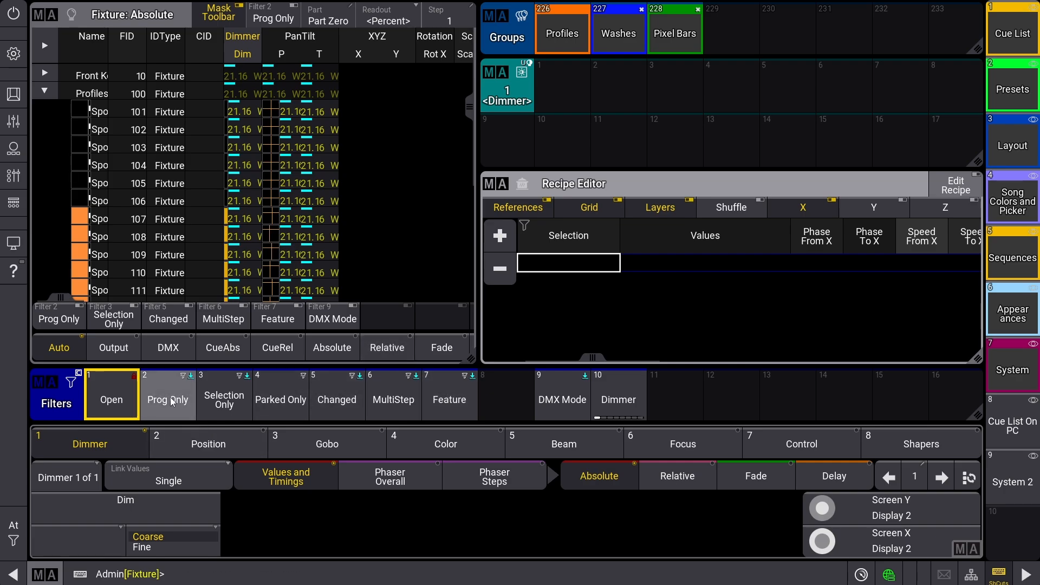
{"action": "mouse_move", "coordinate": [297, 399]}
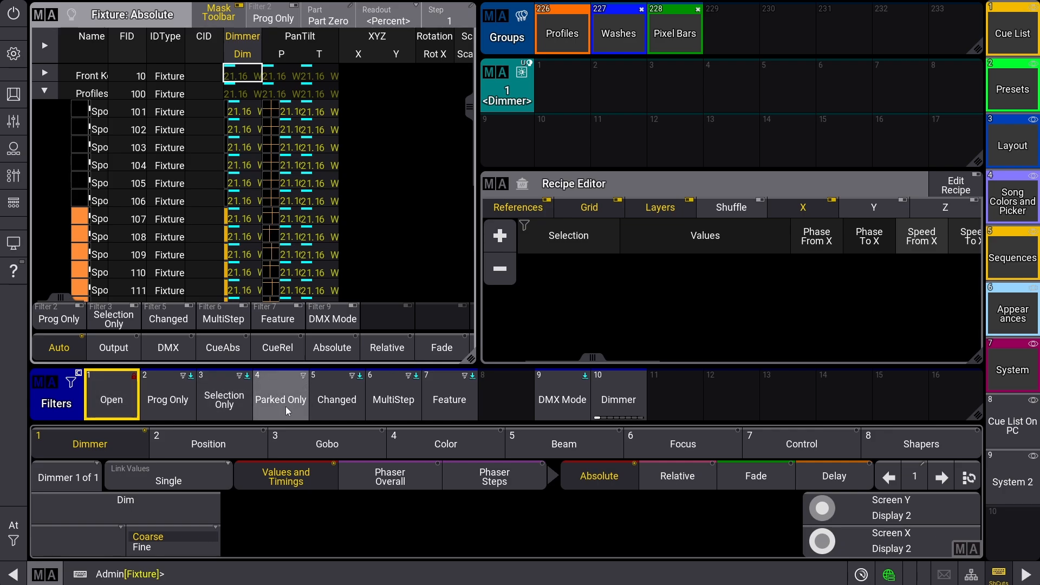
{"action": "mouse_move", "coordinate": [323, 406]}
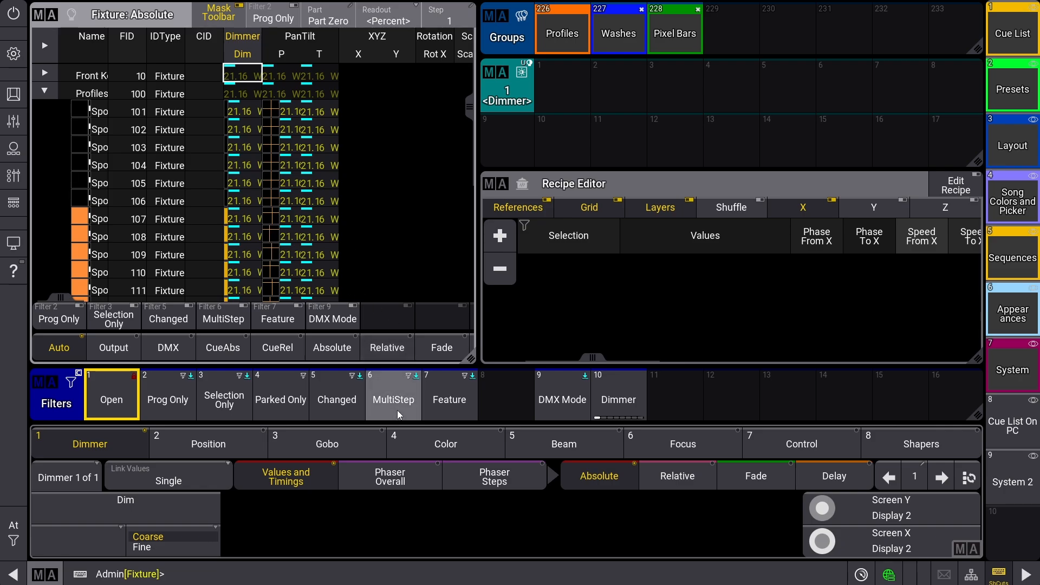
{"action": "mouse_move", "coordinate": [448, 398]}
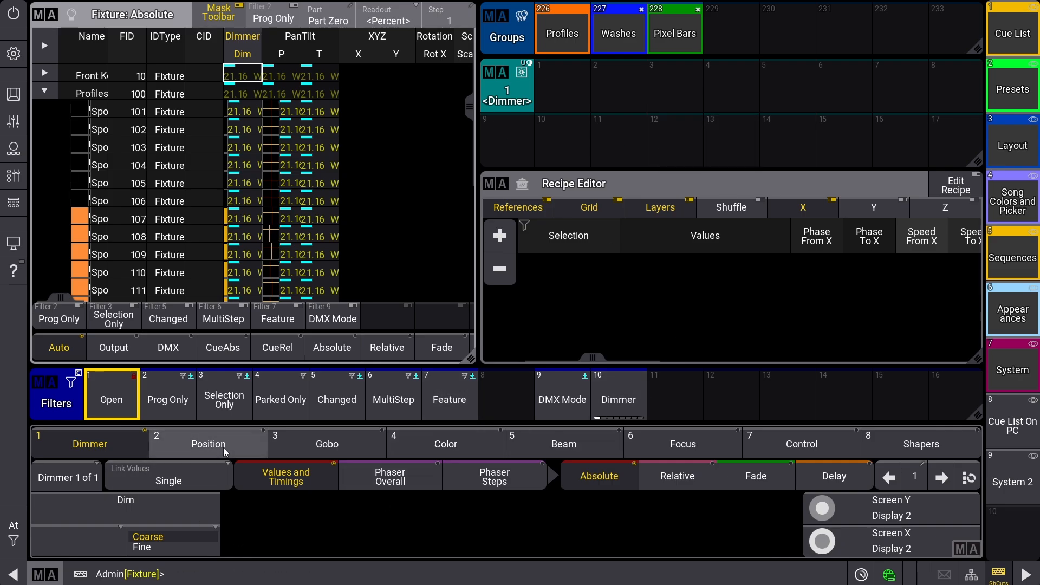
Switch the Feature filter from Gobo to Position and call the Tilt 60 preset.
{"action": "left_click", "coordinate": [326, 443]}
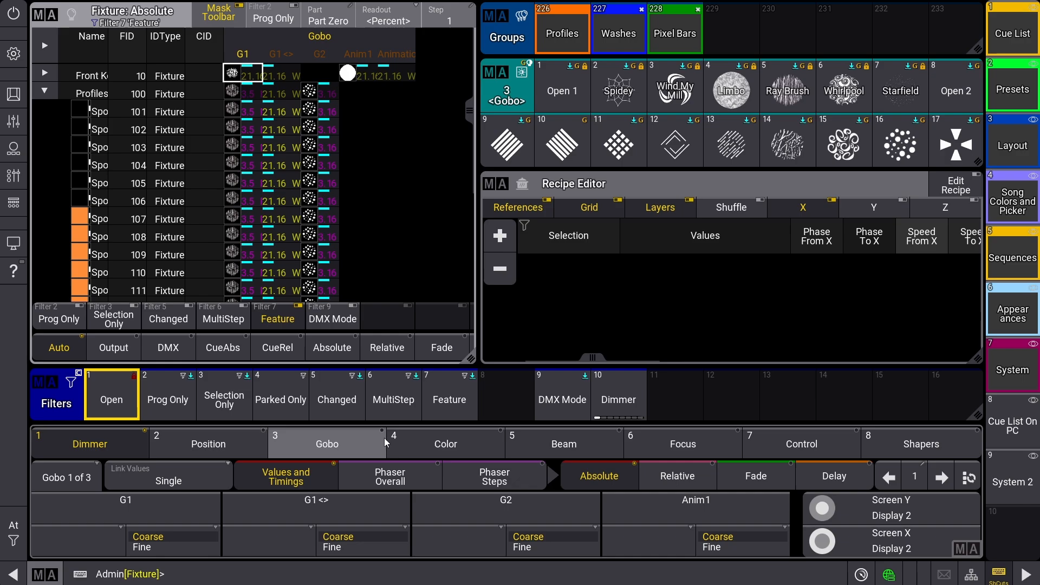
{"action": "left_click", "coordinate": [563, 444]}
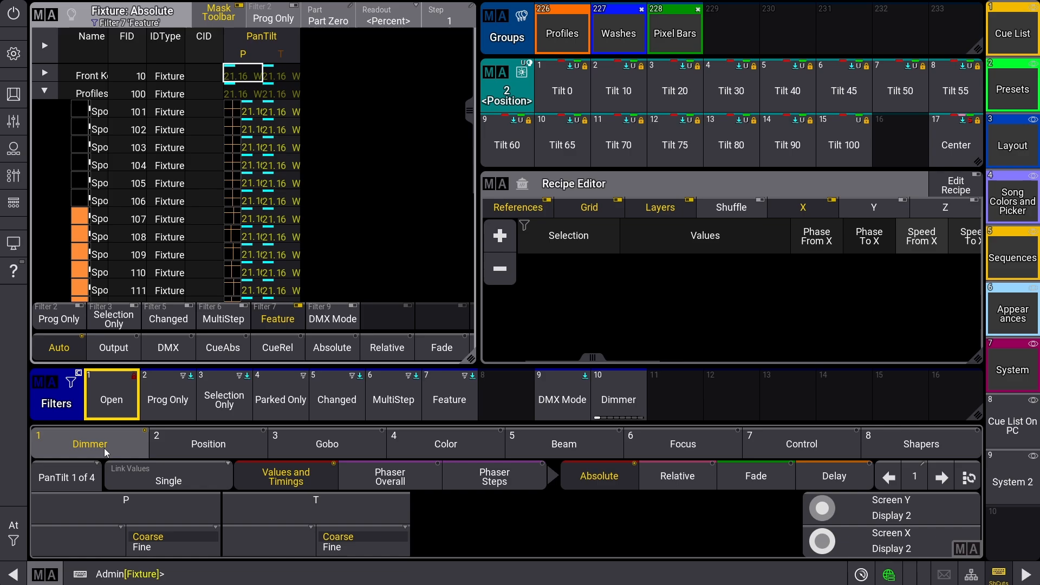
{"action": "left_click", "coordinate": [507, 144]}
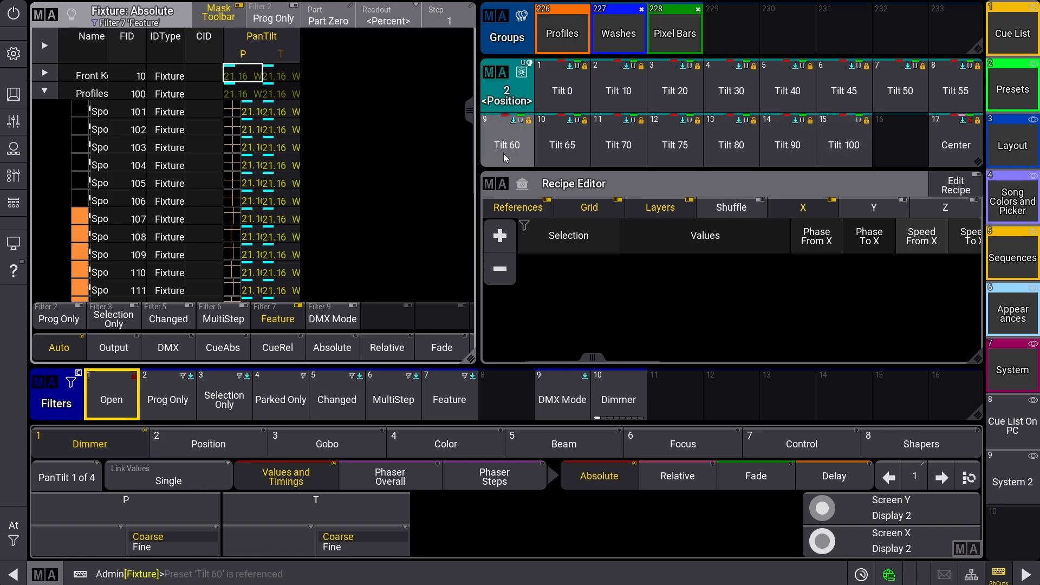
{"action": "left_click", "coordinate": [599, 476]}
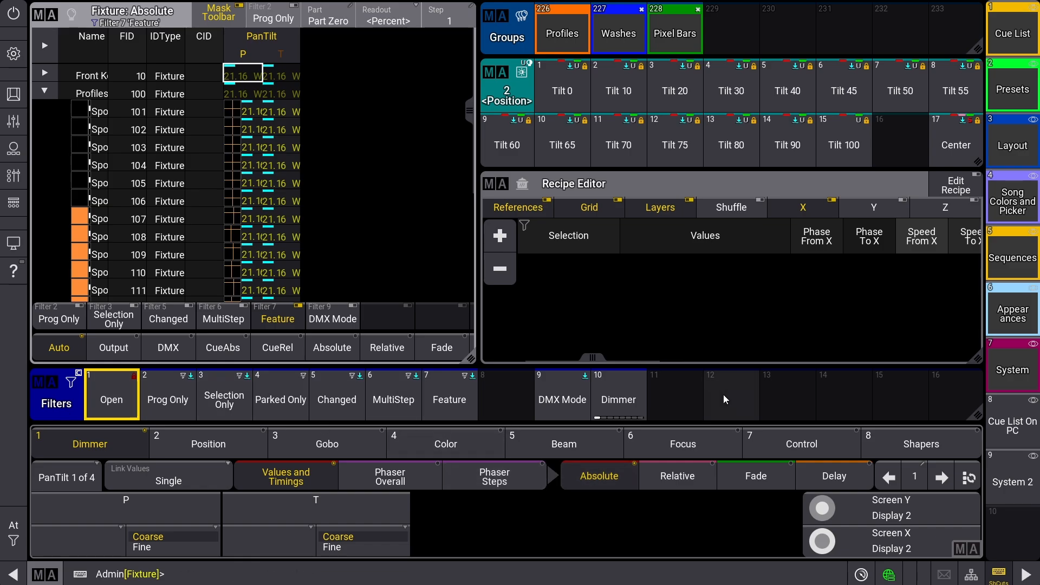
{"action": "mouse_move", "coordinate": [581, 429]}
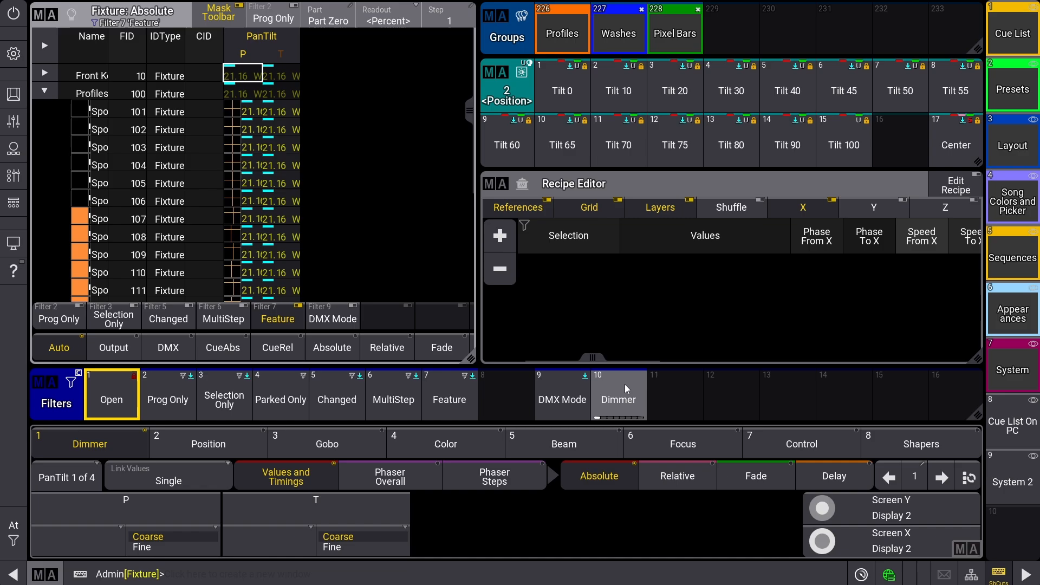
{"action": "mouse_move", "coordinate": [641, 413]}
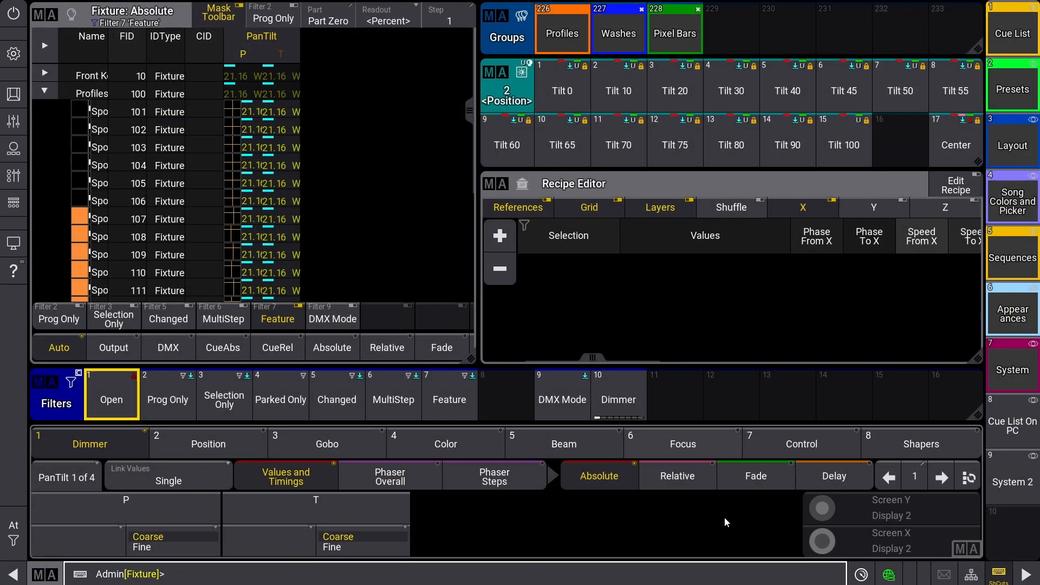
{"action": "mouse_move", "coordinate": [667, 400]}
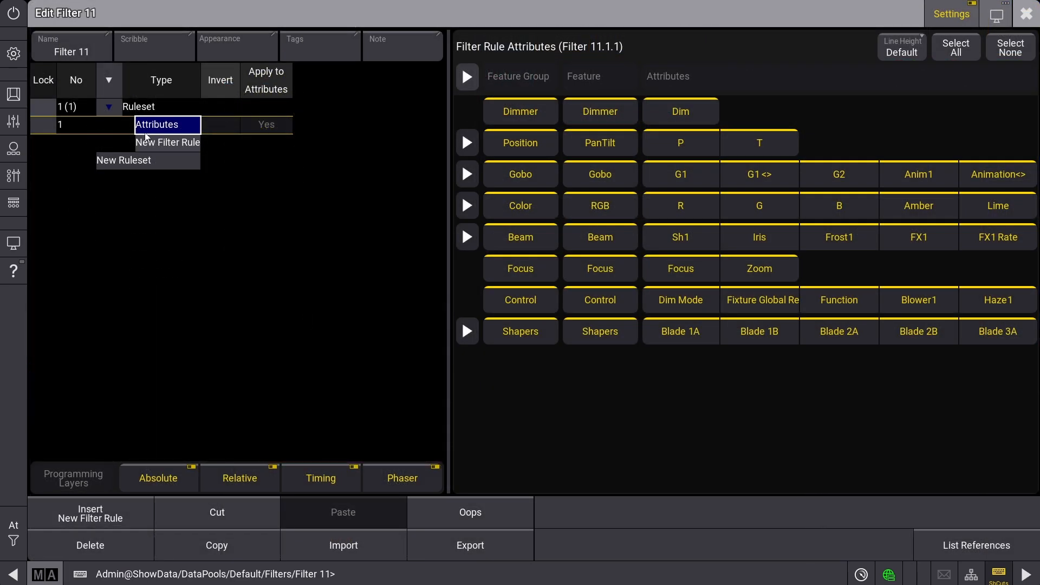
{"action": "mouse_move", "coordinate": [90, 545]}
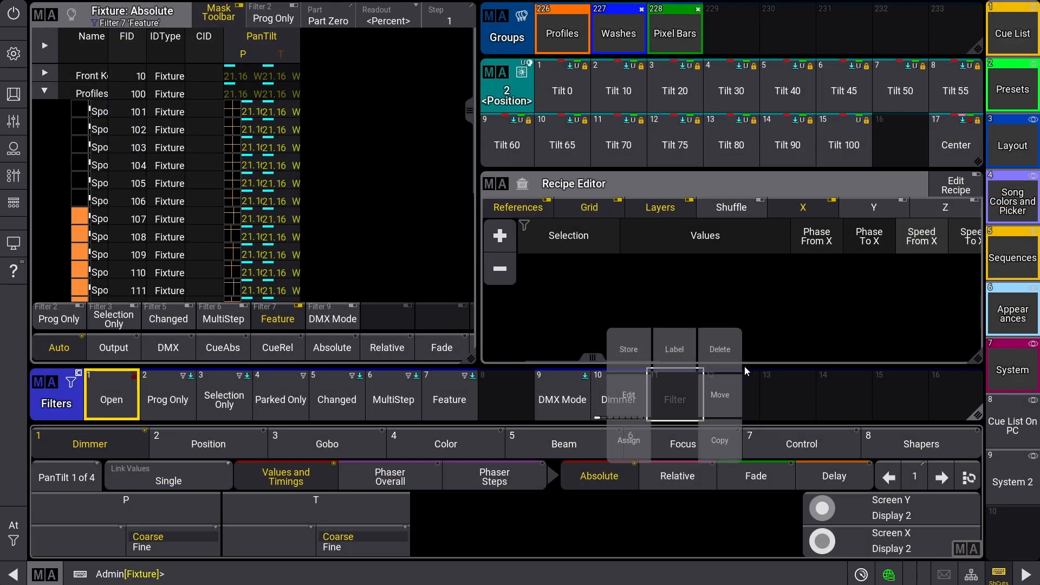
Delete the unused Filter 11 from the pool via its swipe menu.
{"action": "left_click", "coordinate": [674, 399]}
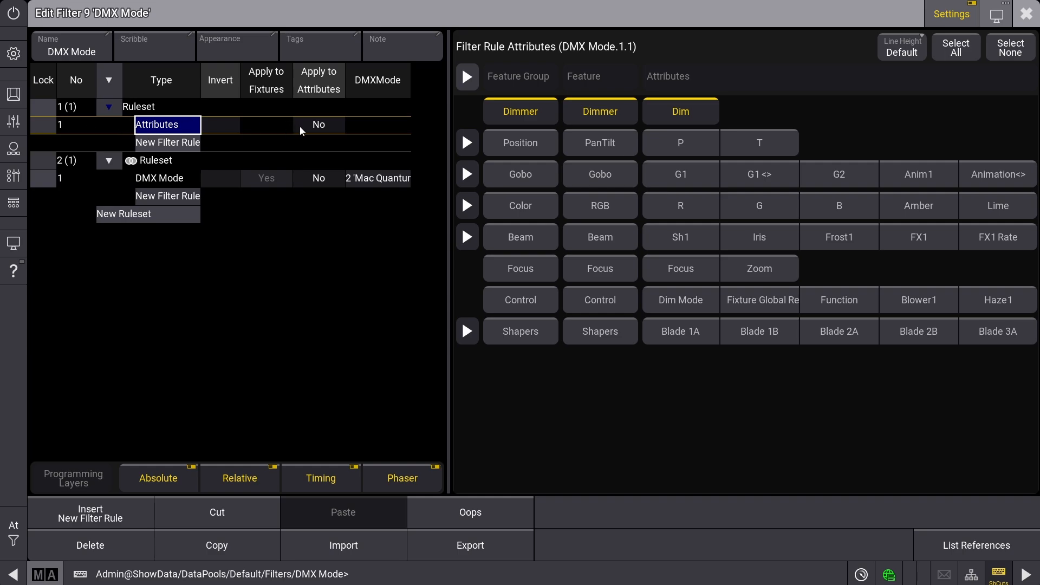
{"action": "mouse_move", "coordinate": [332, 128]}
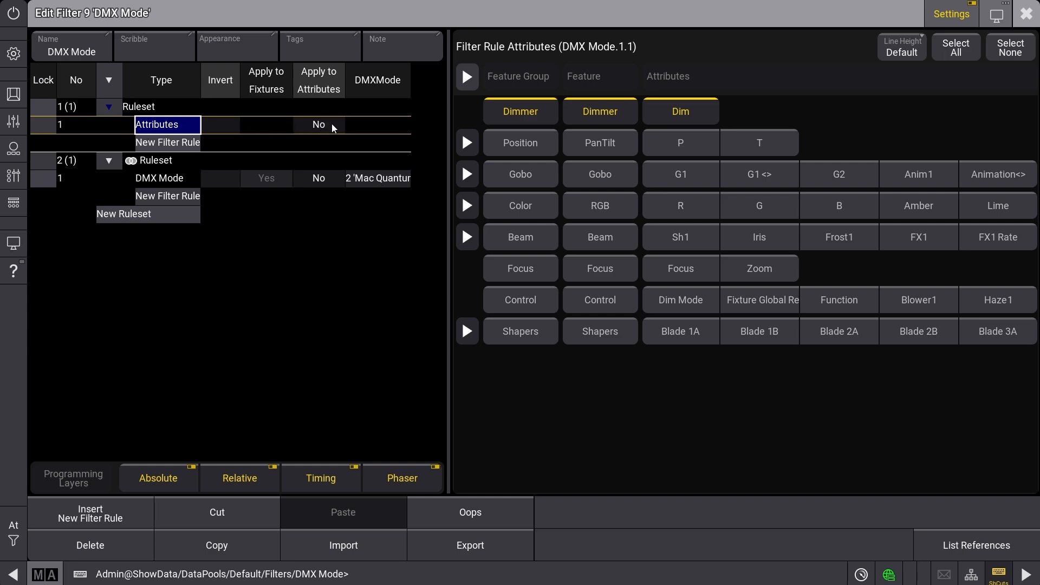
Inspect the Attributes rule's target and select the DMX Mode rule's Invert setting.
{"action": "left_click", "coordinate": [318, 125]}
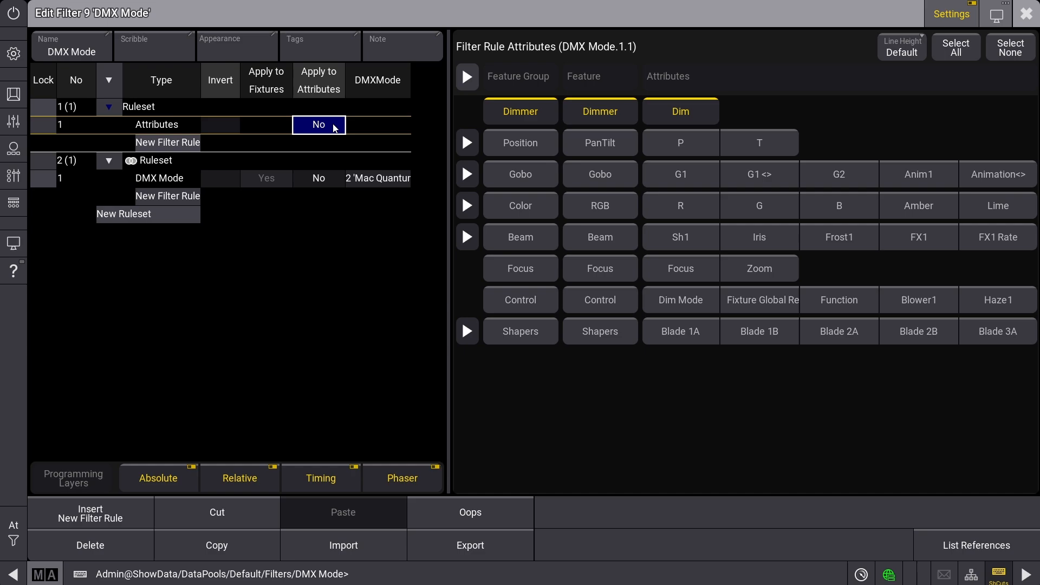
{"action": "mouse_move", "coordinate": [193, 134]}
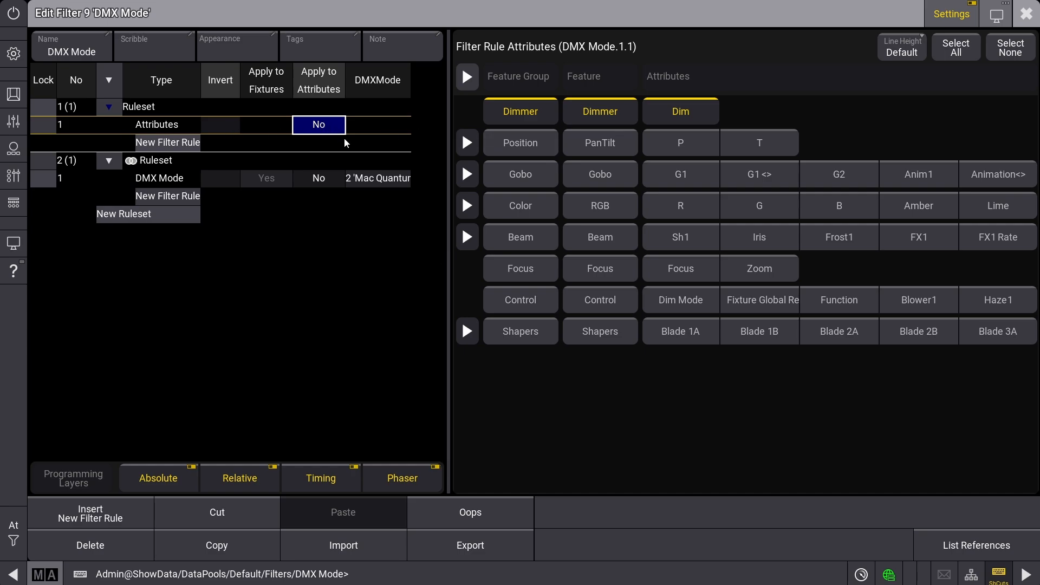
{"action": "mouse_move", "coordinate": [325, 191]}
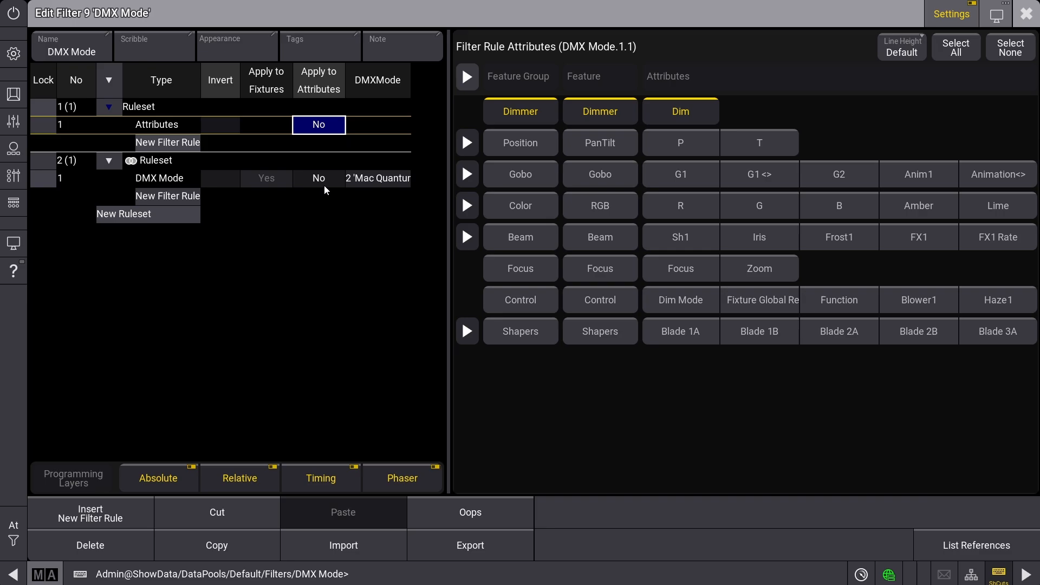
{"action": "mouse_move", "coordinate": [343, 120]}
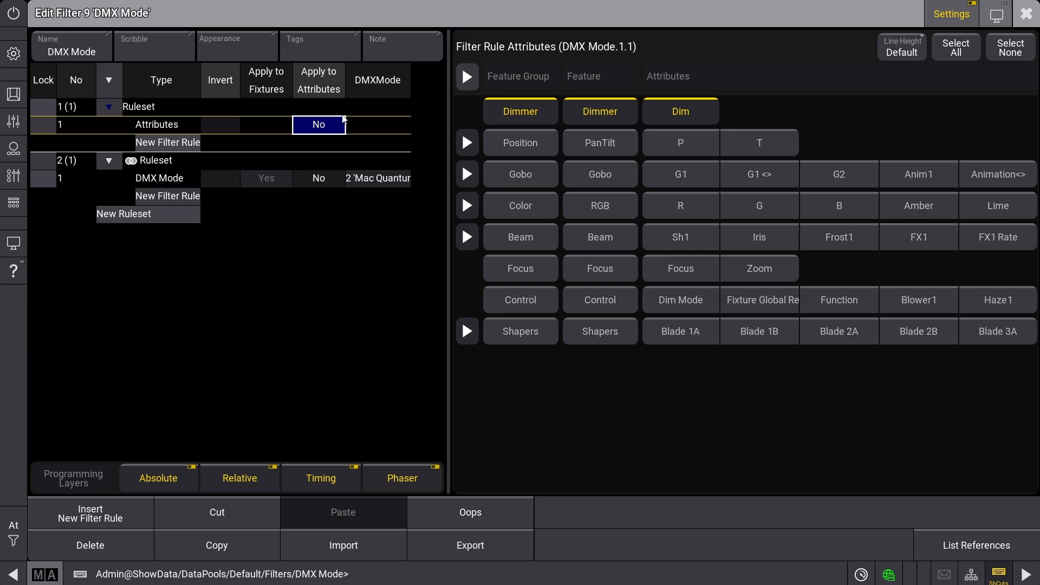
{"action": "mouse_move", "coordinate": [331, 124]}
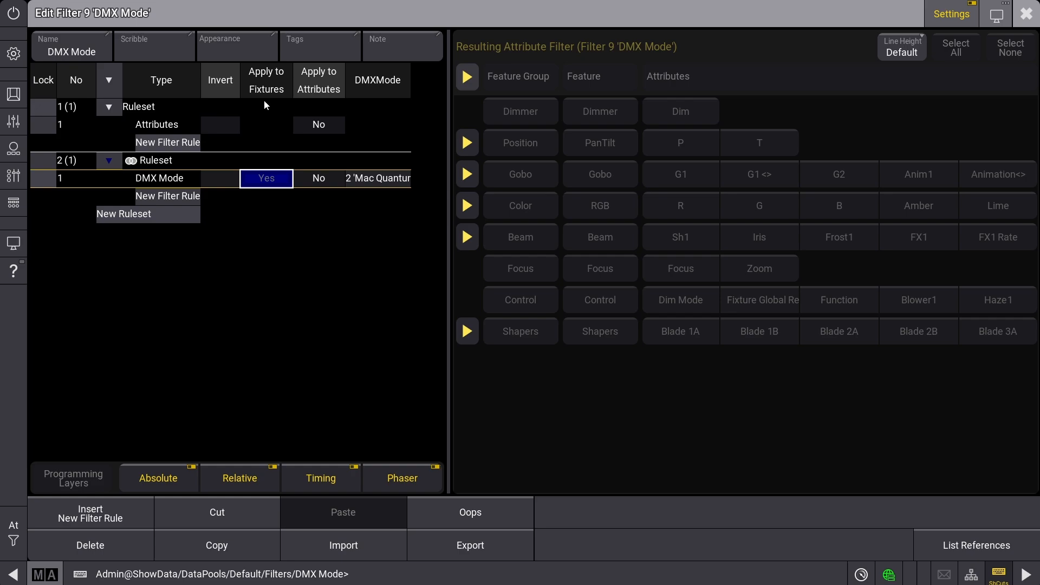
{"action": "mouse_move", "coordinate": [270, 193]}
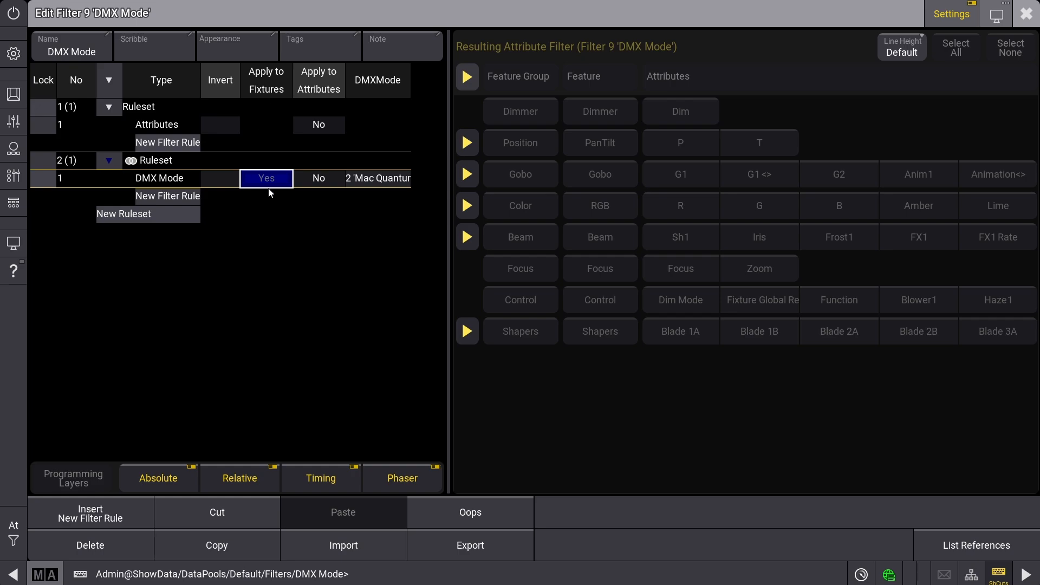
{"action": "mouse_move", "coordinate": [155, 113]}
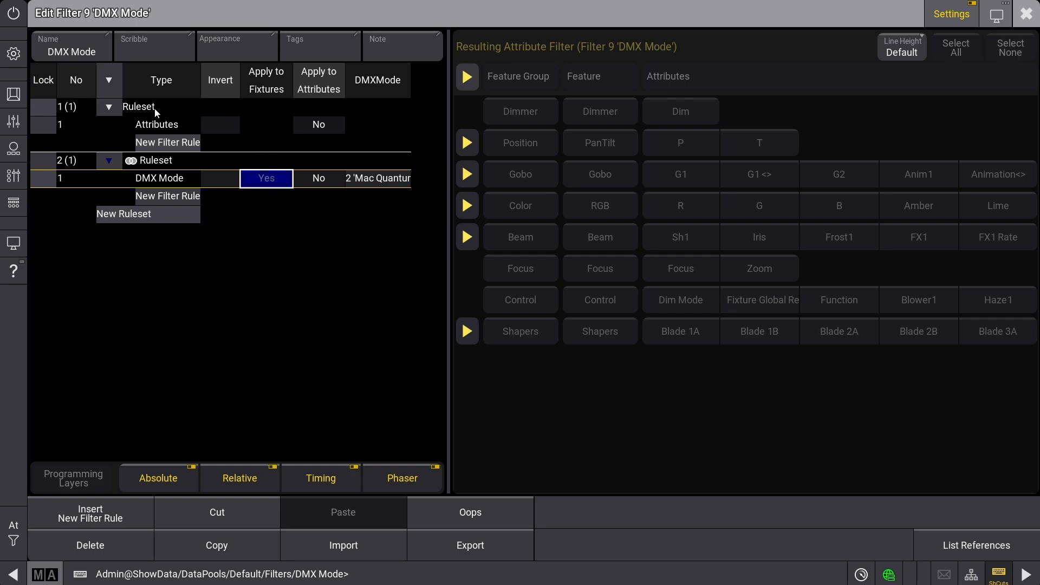
{"action": "mouse_move", "coordinate": [84, 178]}
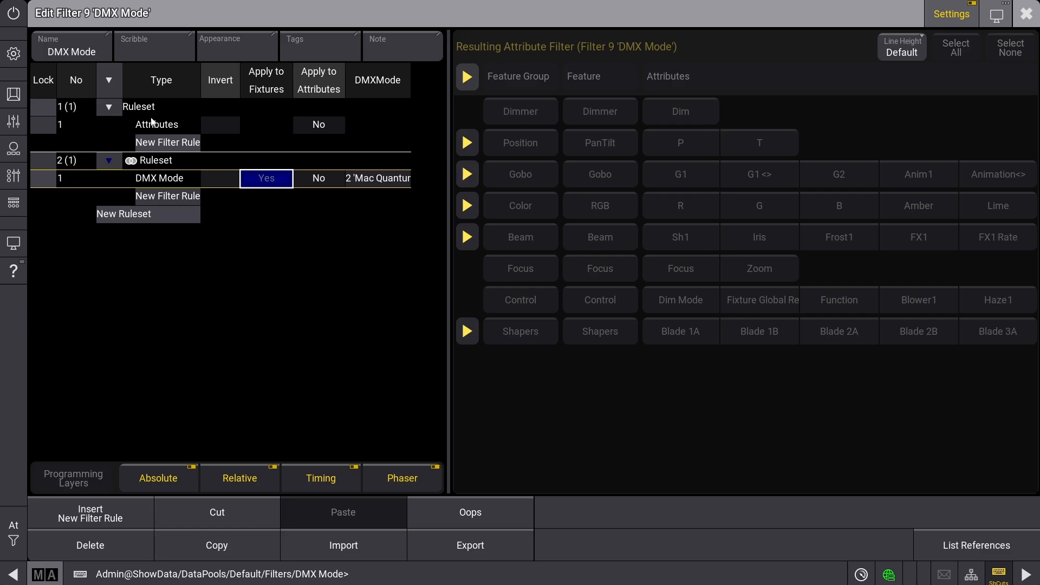
{"action": "left_click", "coordinate": [156, 123]}
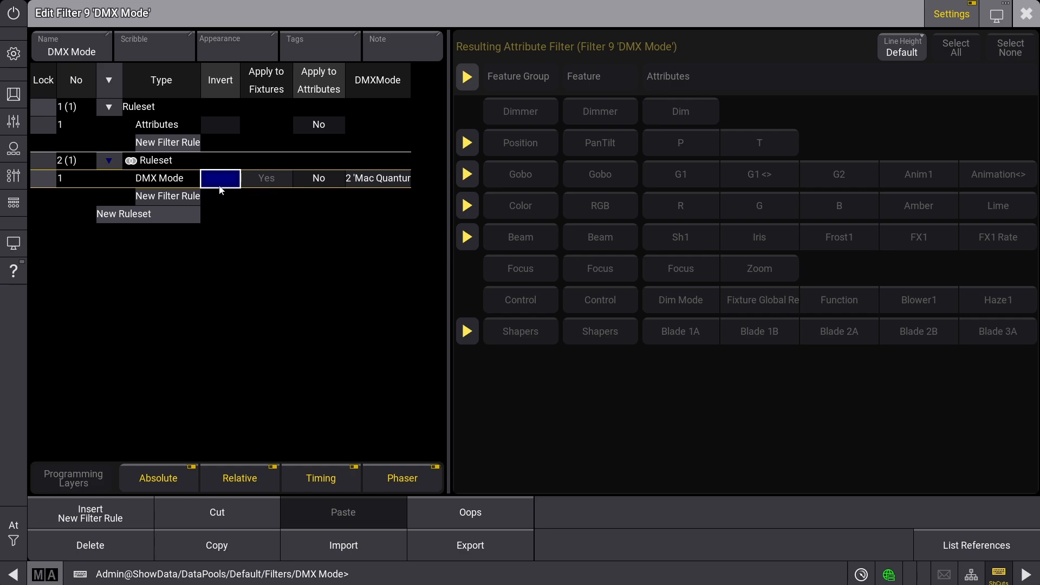
{"action": "mouse_move", "coordinate": [185, 195]}
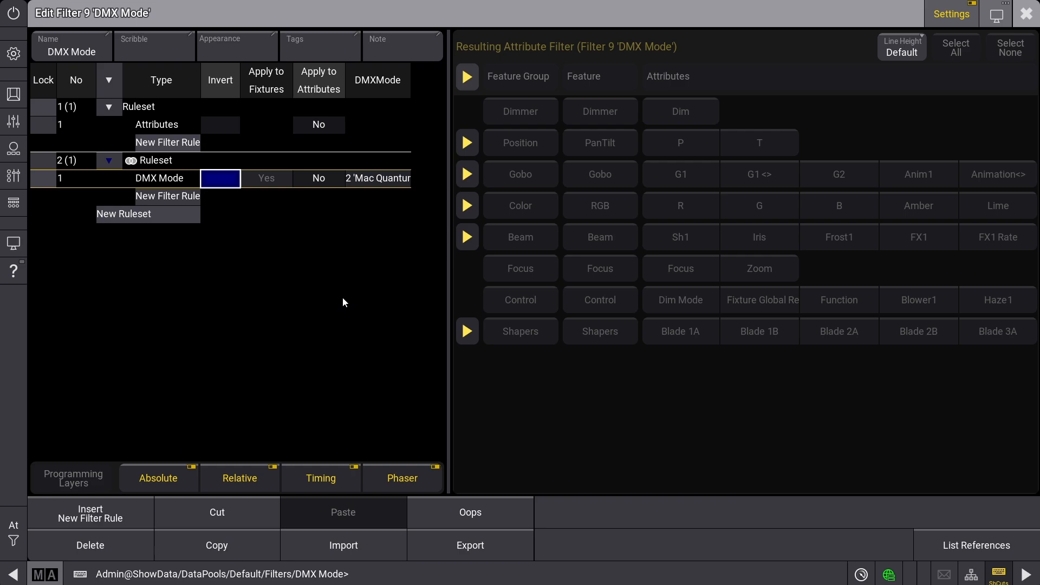
{"action": "mouse_move", "coordinate": [368, 303]}
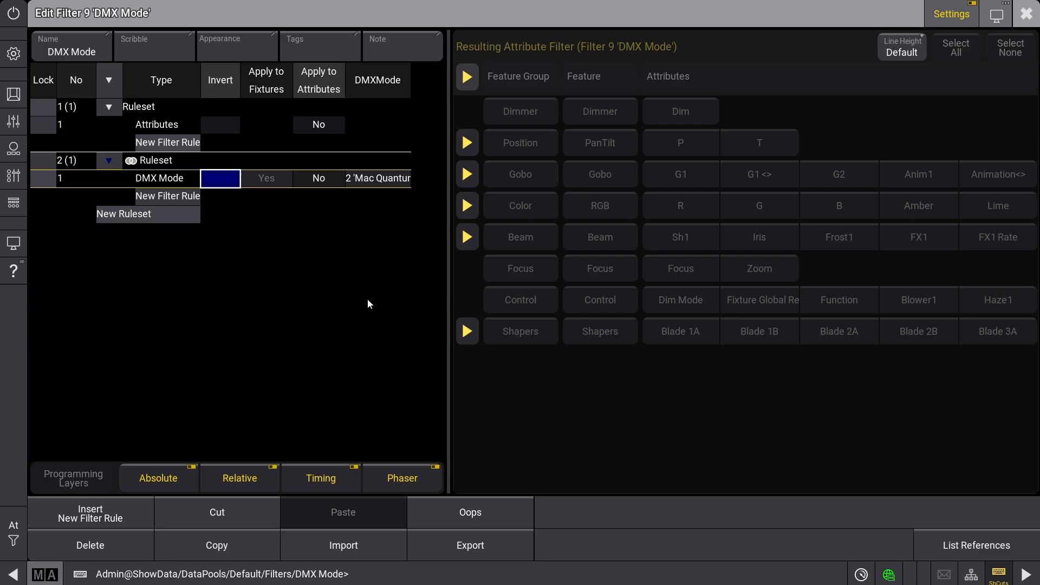
{"action": "mouse_move", "coordinate": [137, 116]}
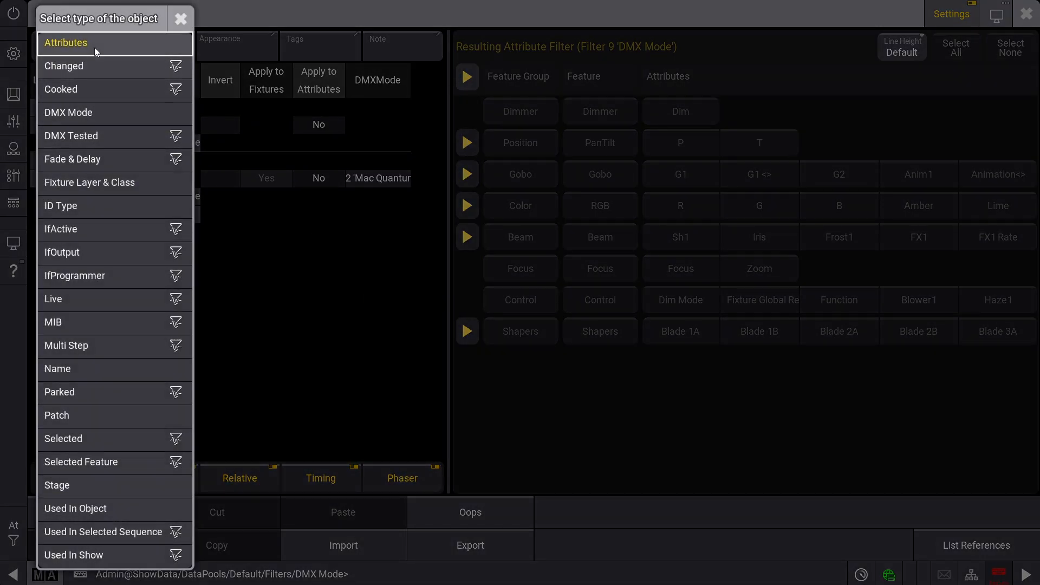
{"action": "left_click", "coordinate": [65, 42]}
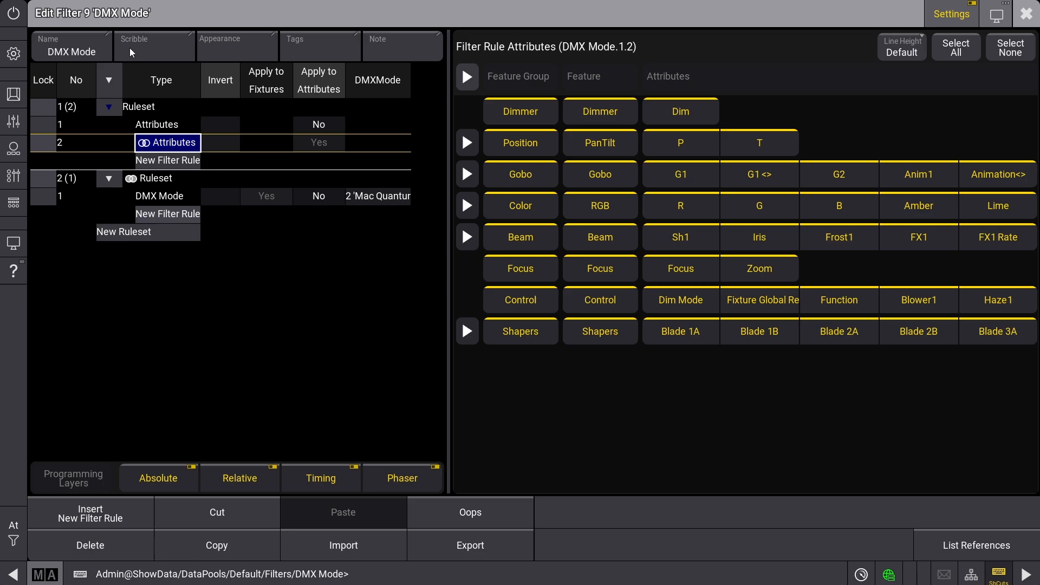
{"action": "mouse_move", "coordinate": [280, 134]}
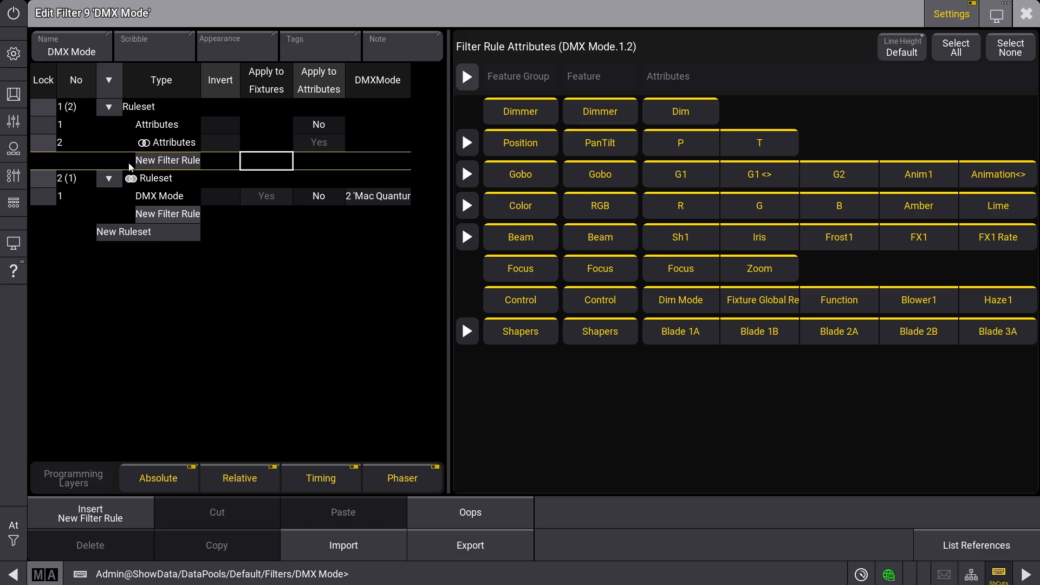
{"action": "mouse_move", "coordinate": [415, 128]}
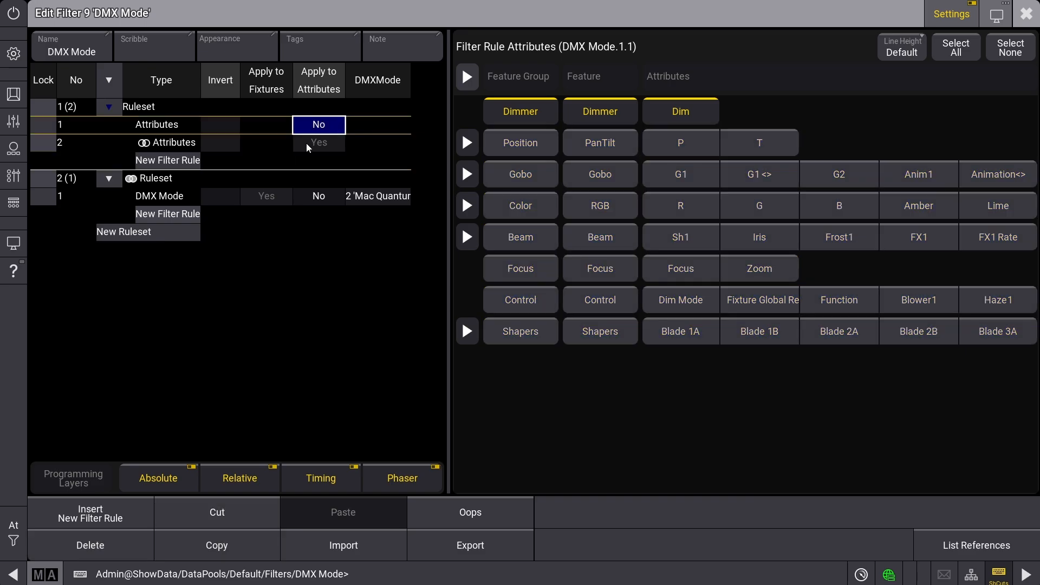
{"action": "left_click", "coordinate": [319, 142]}
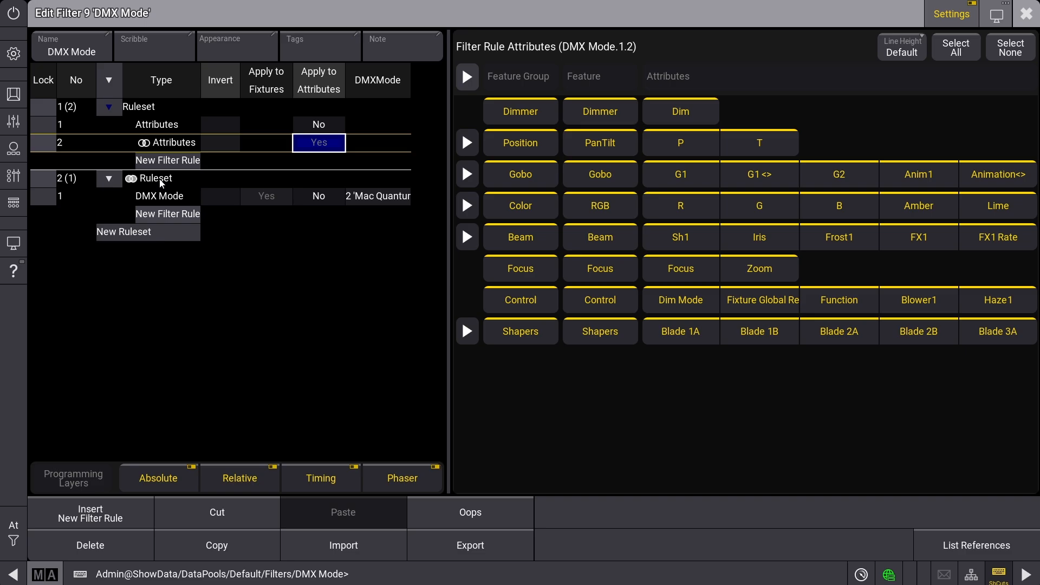
{"action": "mouse_move", "coordinate": [141, 191]}
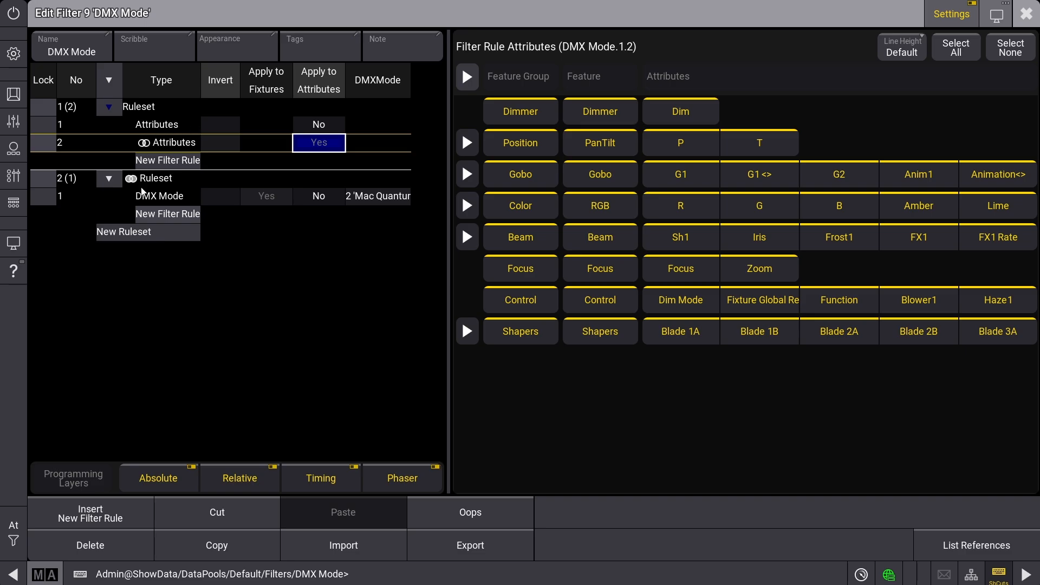
{"action": "mouse_move", "coordinate": [158, 196]}
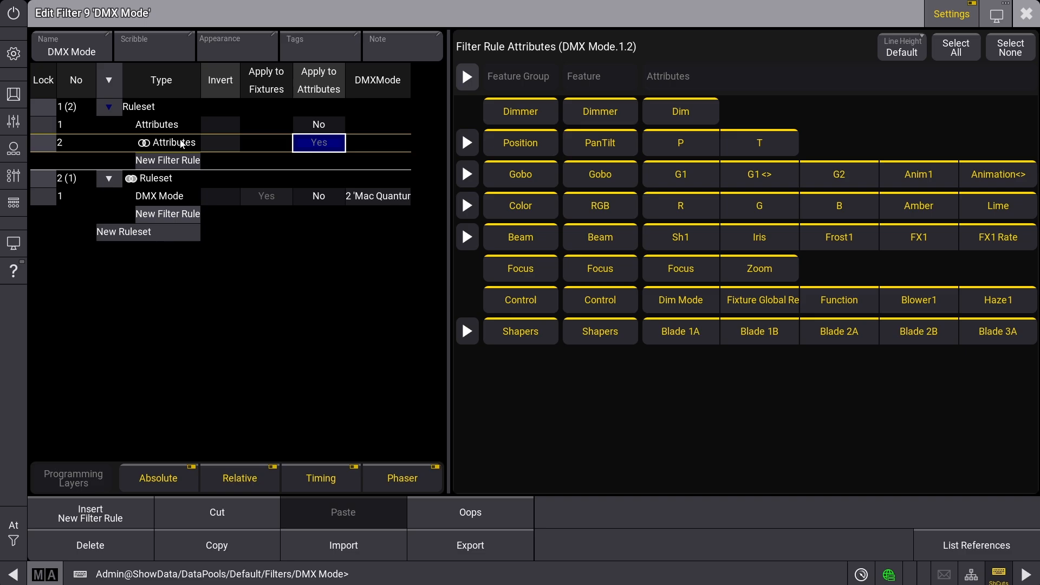
{"action": "mouse_move", "coordinate": [269, 333]}
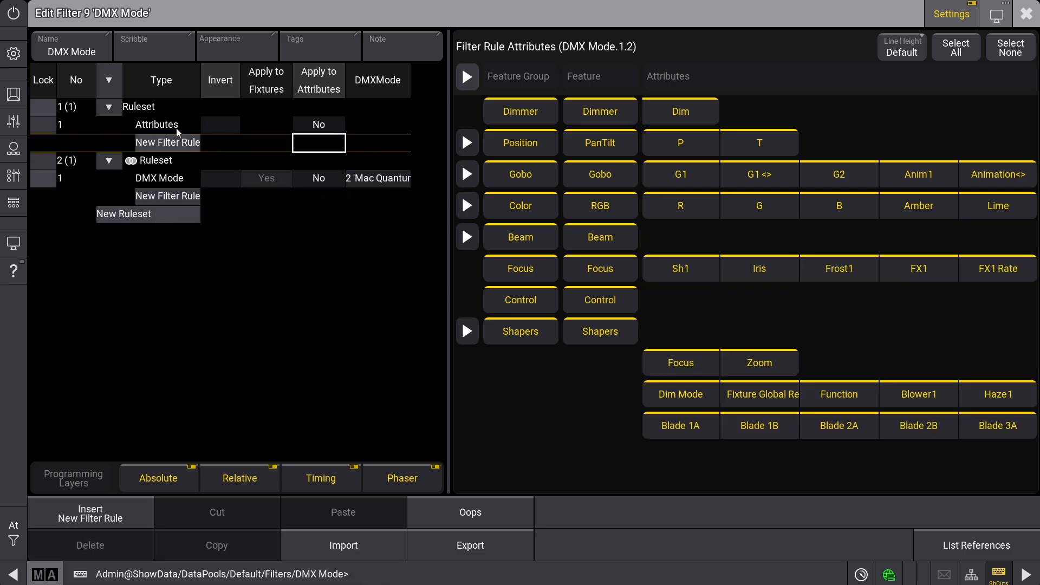
Delete the Attributes rule and its empty ruleset, then list rule types for the DMX Mode rule.
{"action": "left_click", "coordinate": [167, 125]}
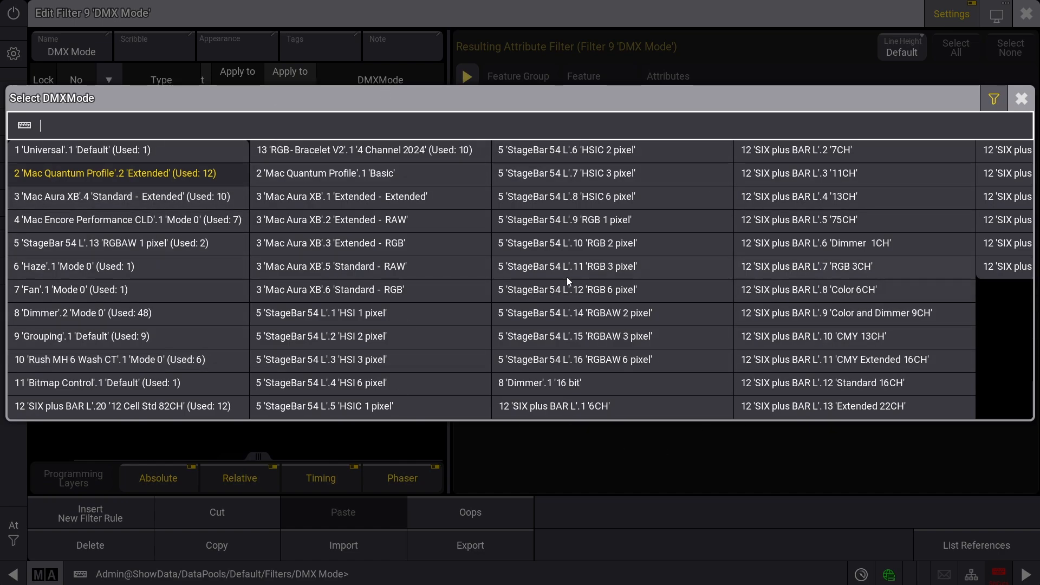
{"action": "mouse_move", "coordinate": [988, 312]}
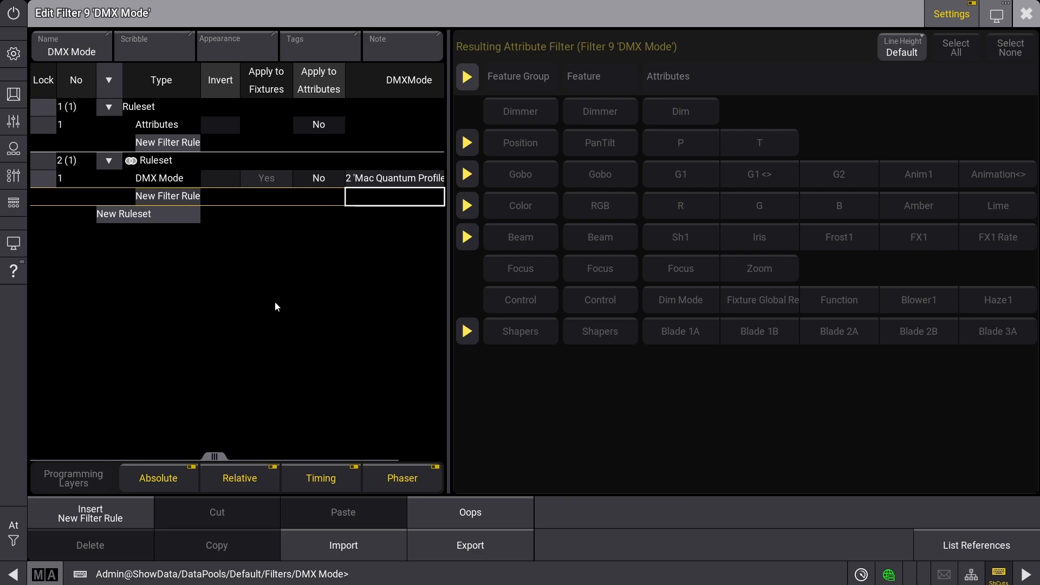
{"action": "mouse_move", "coordinate": [372, 270]}
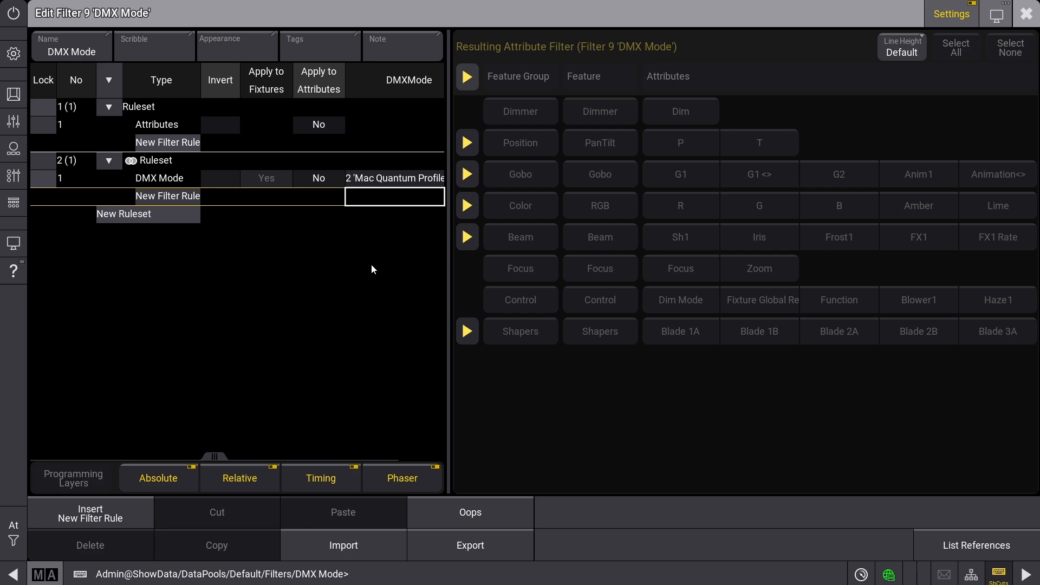
{"action": "mouse_move", "coordinate": [478, 250]}
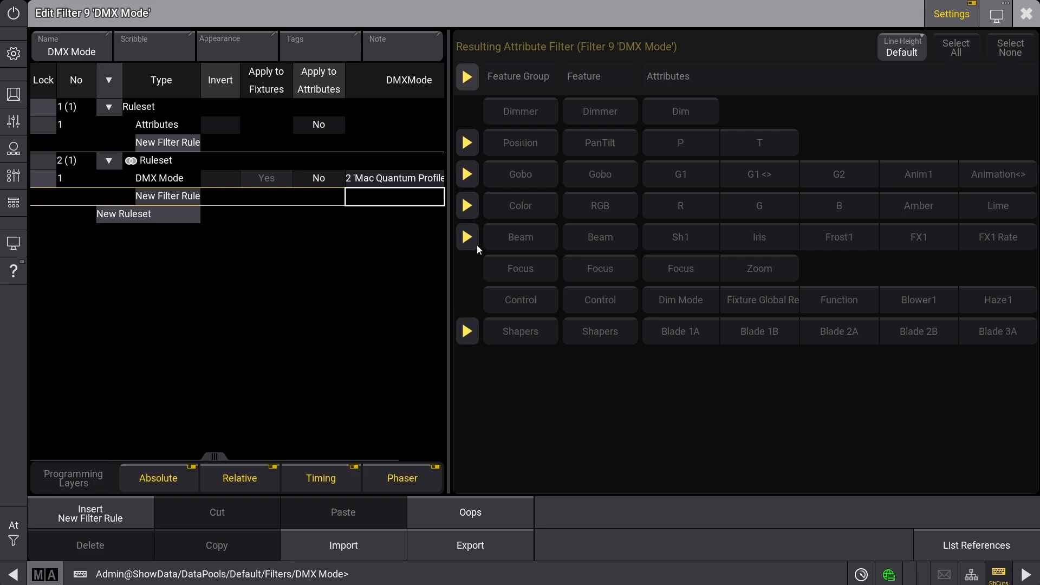
{"action": "mouse_move", "coordinate": [316, 311]}
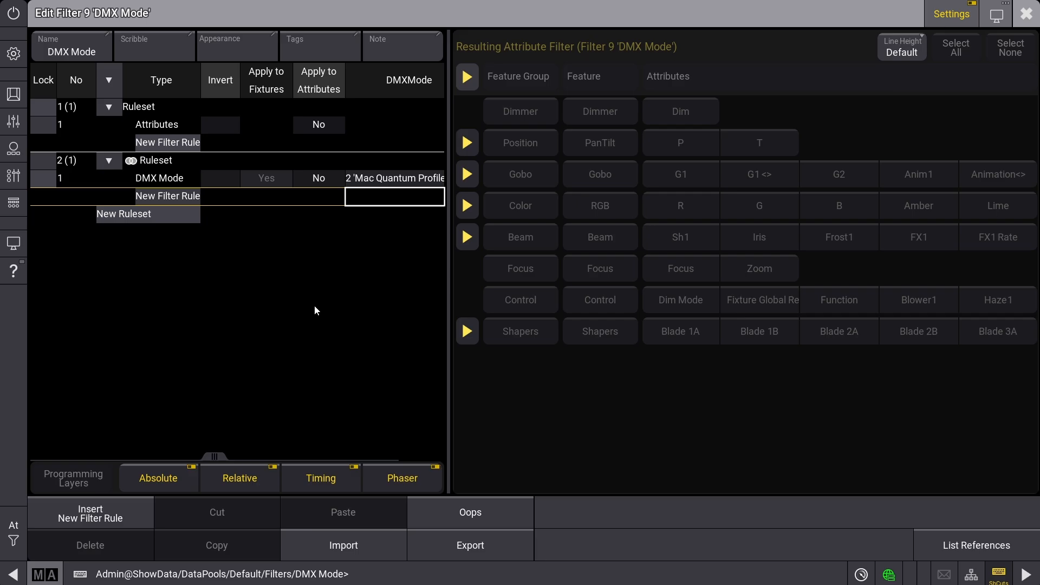
{"action": "mouse_move", "coordinate": [397, 160]}
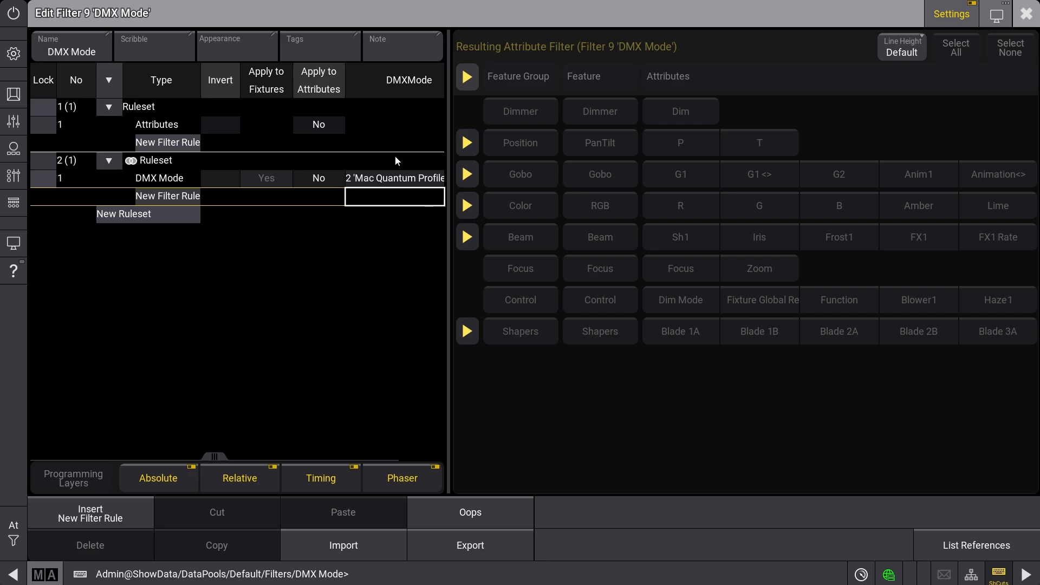
{"action": "left_click", "coordinate": [167, 125]}
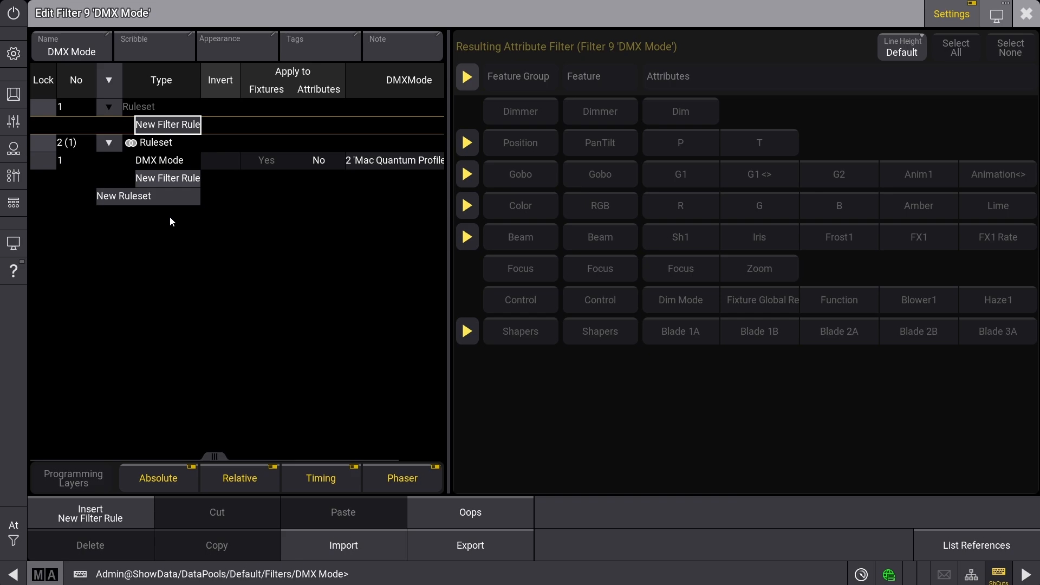
{"action": "left_click", "coordinate": [160, 108]}
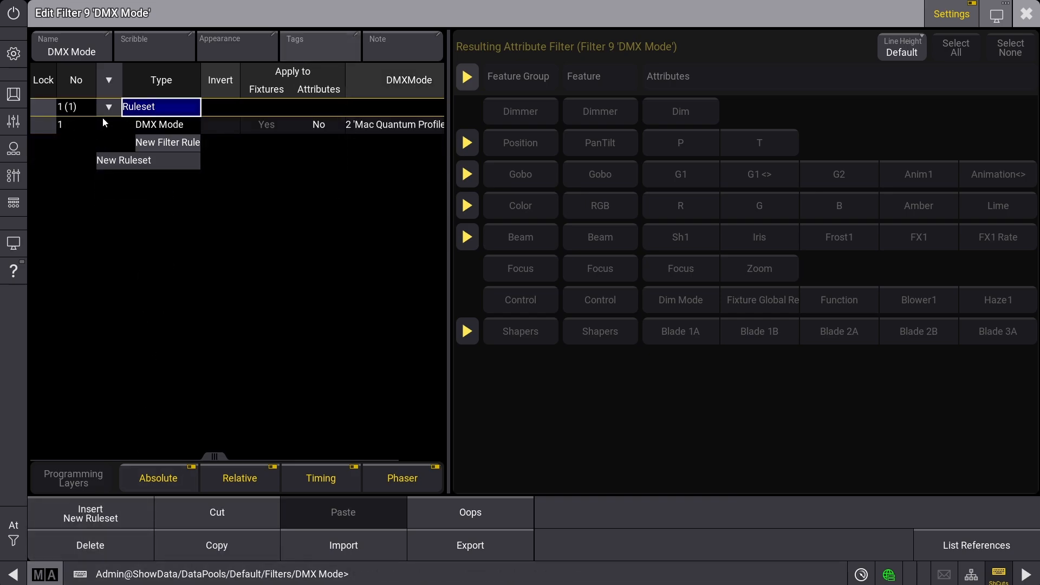
{"action": "left_click", "coordinate": [160, 124]}
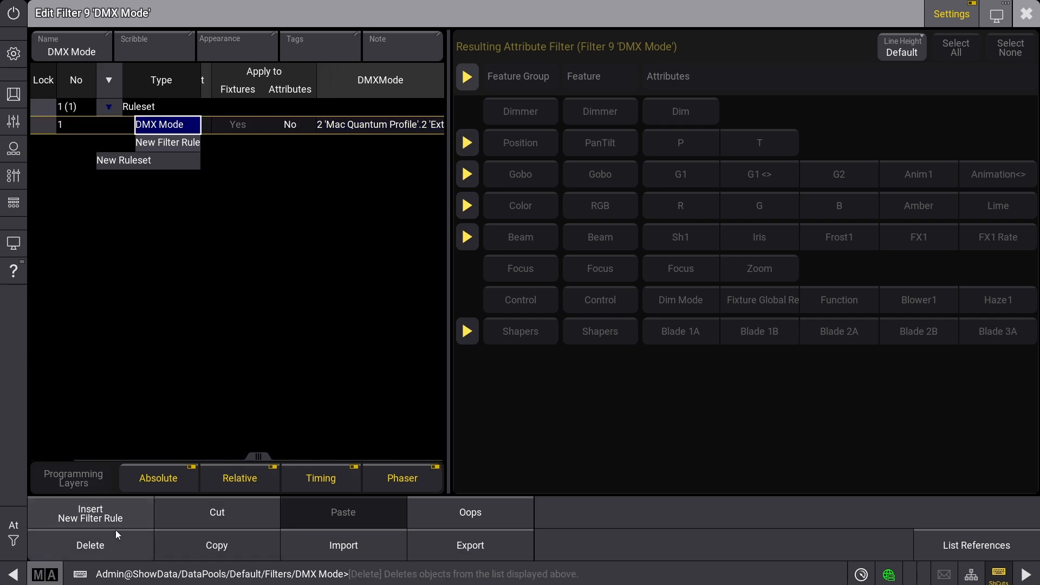
{"action": "left_click", "coordinate": [90, 545]}
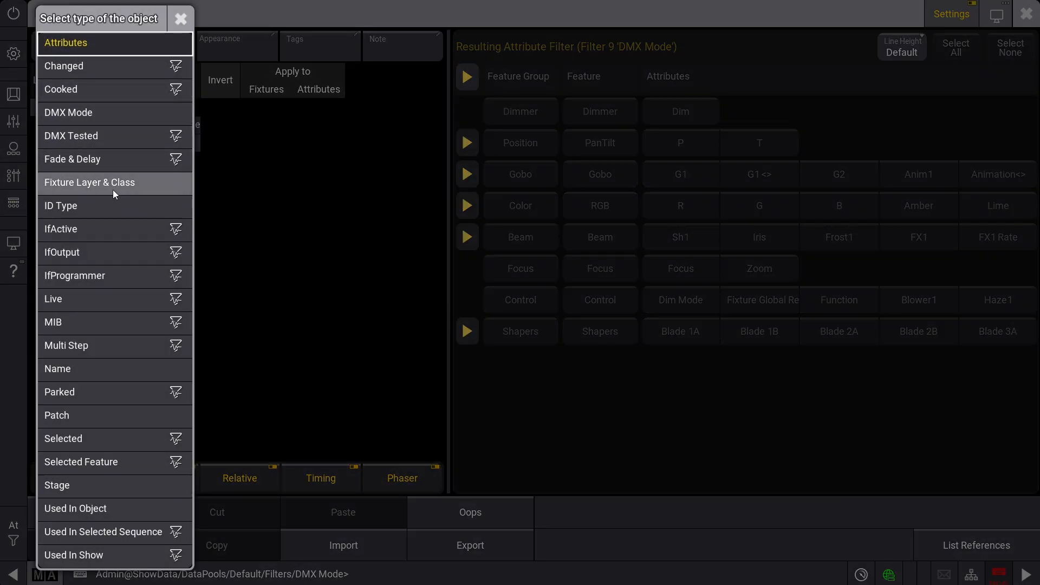
Make the rule Fixture Layer & Class, then an ID Type rule set to Fixture, starting its From range.
{"action": "left_click", "coordinate": [90, 182]}
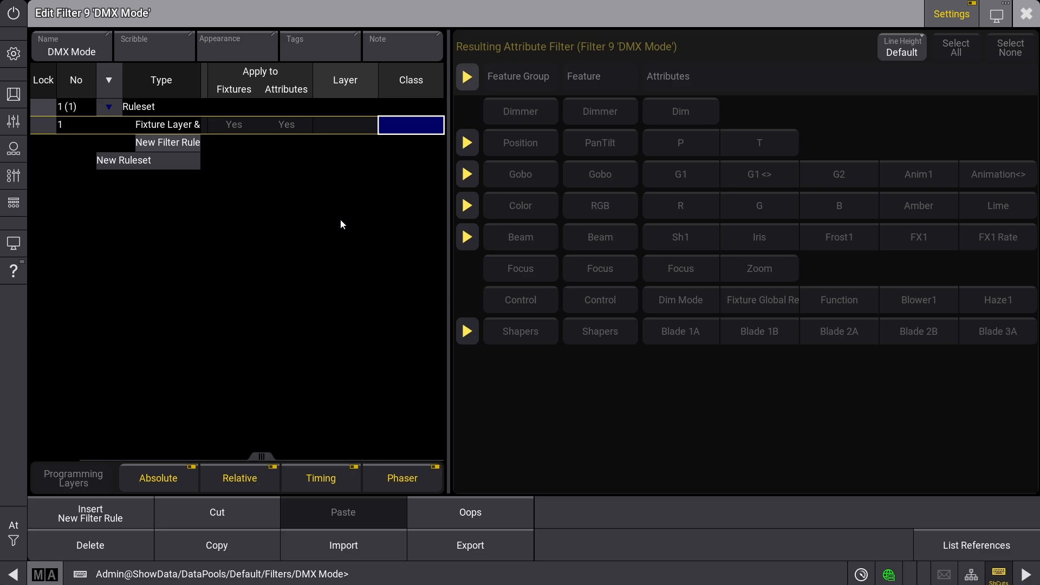
{"action": "mouse_move", "coordinate": [231, 206]}
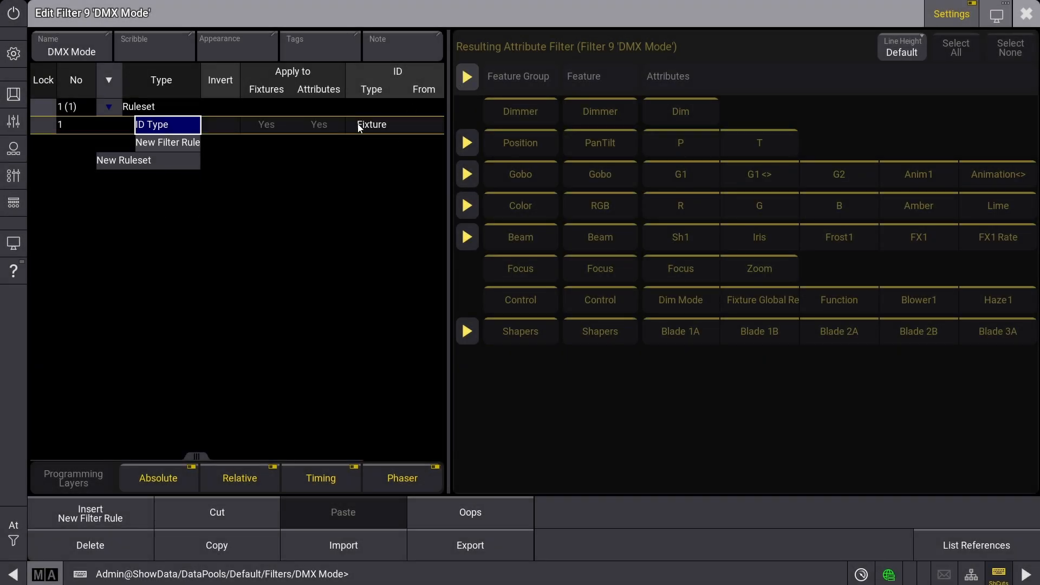
{"action": "left_click", "coordinate": [372, 124]}
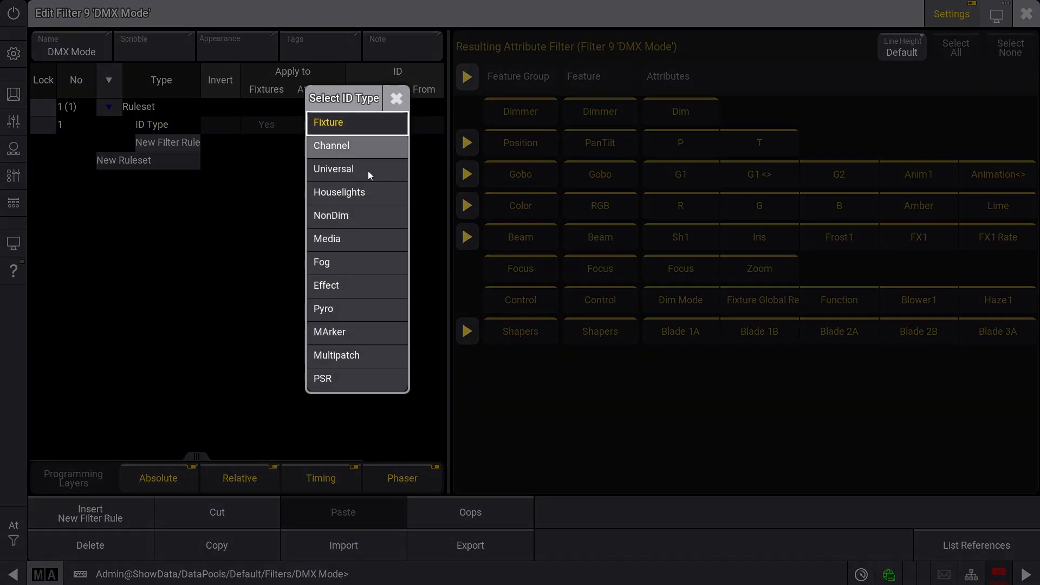
{"action": "left_click", "coordinate": [328, 122]}
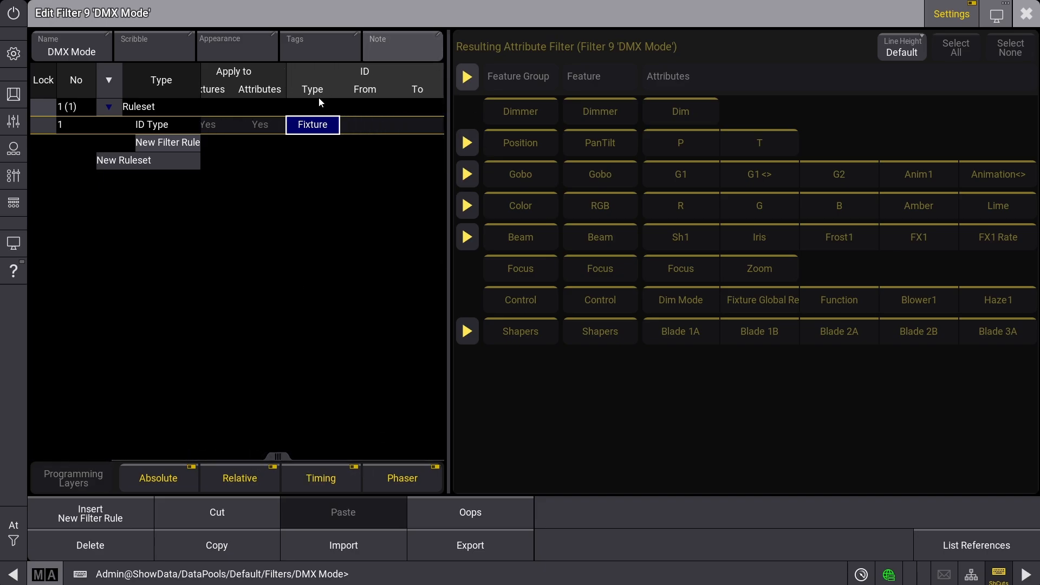
{"action": "left_click", "coordinate": [364, 125]}
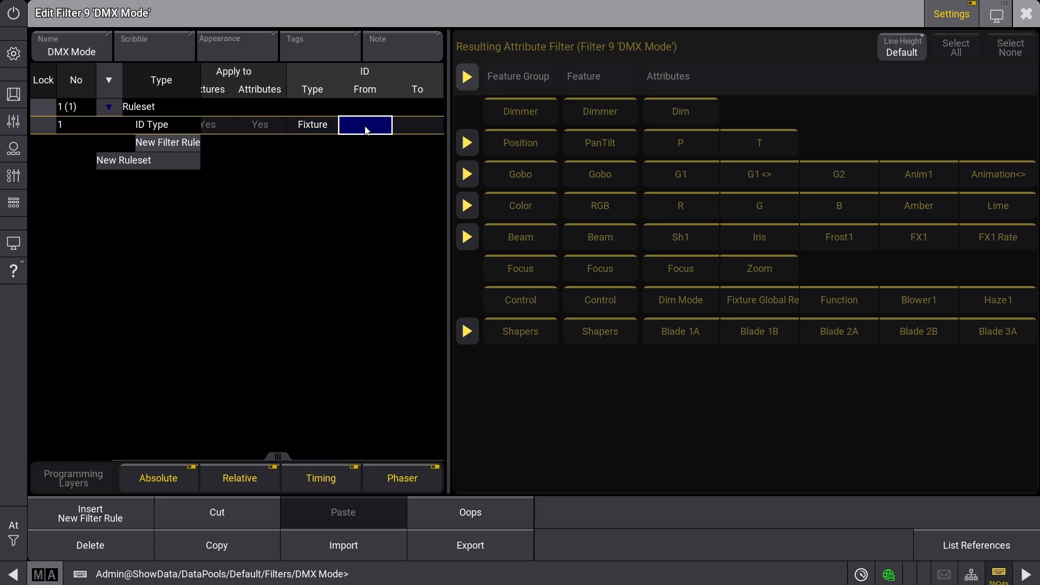
{"action": "mouse_move", "coordinate": [293, 132]}
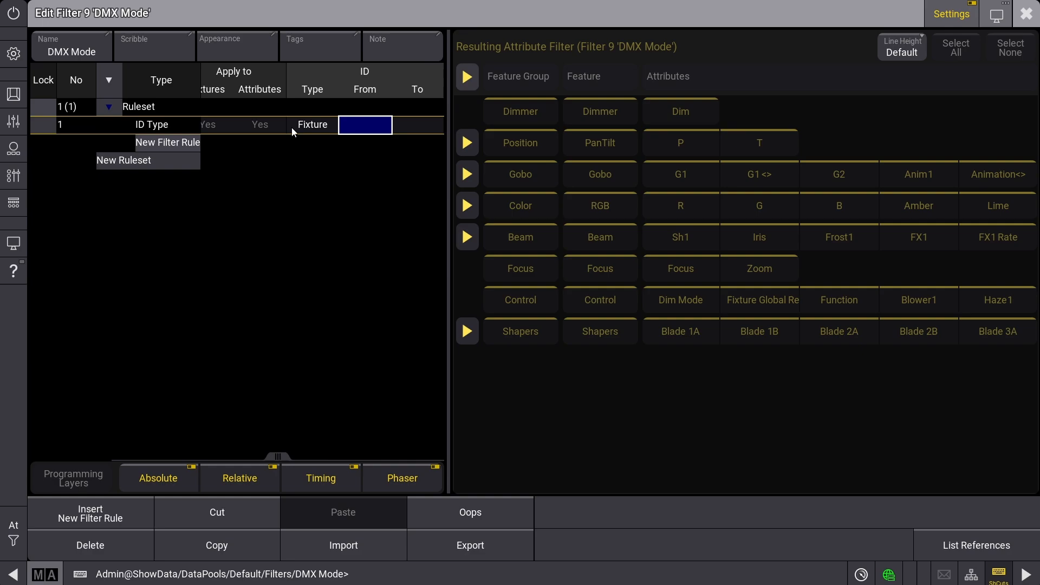
{"action": "mouse_move", "coordinate": [435, 125]}
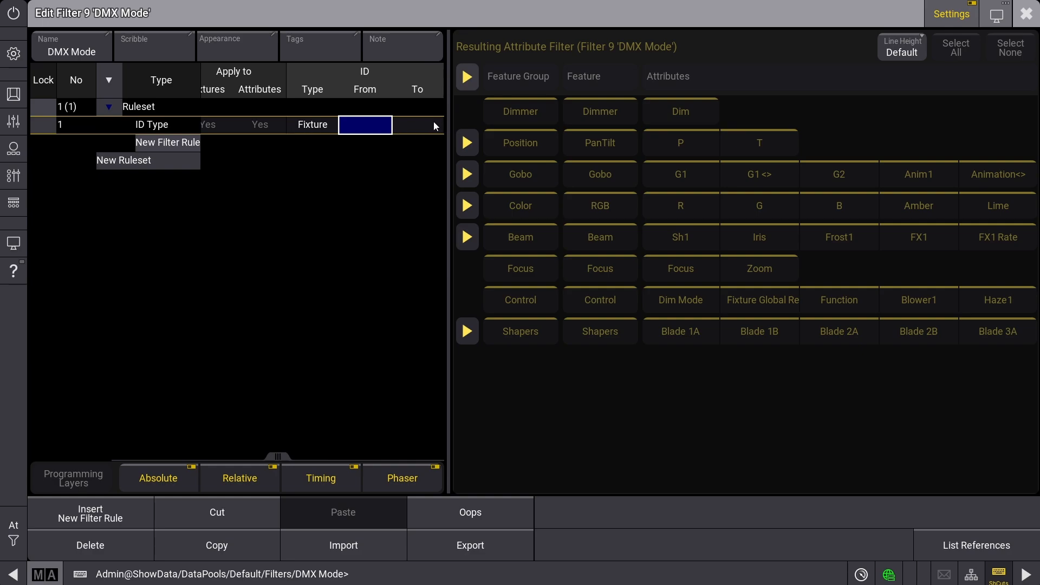
{"action": "mouse_move", "coordinate": [371, 185]}
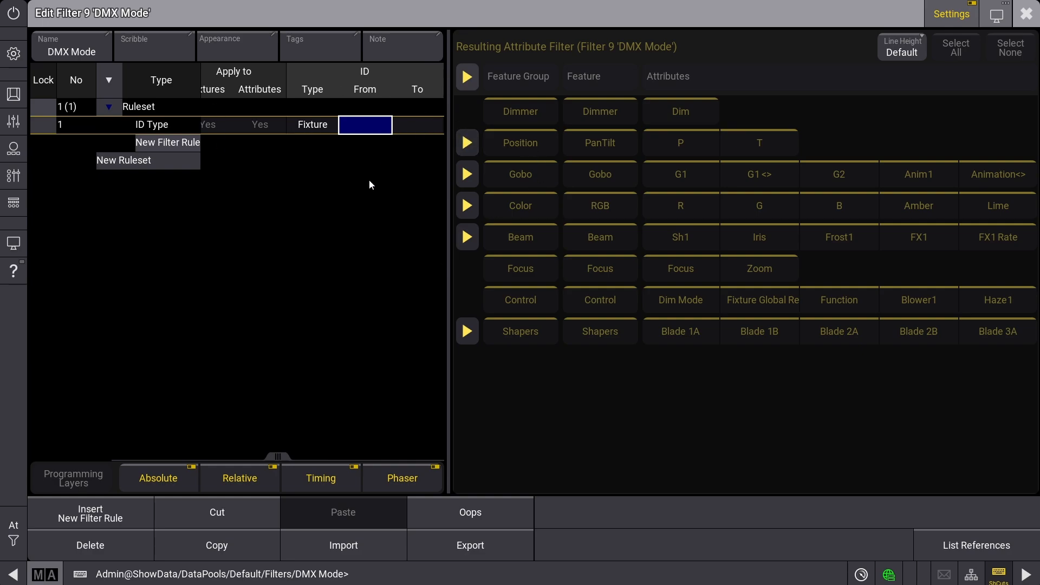
{"action": "mouse_move", "coordinate": [266, 190]}
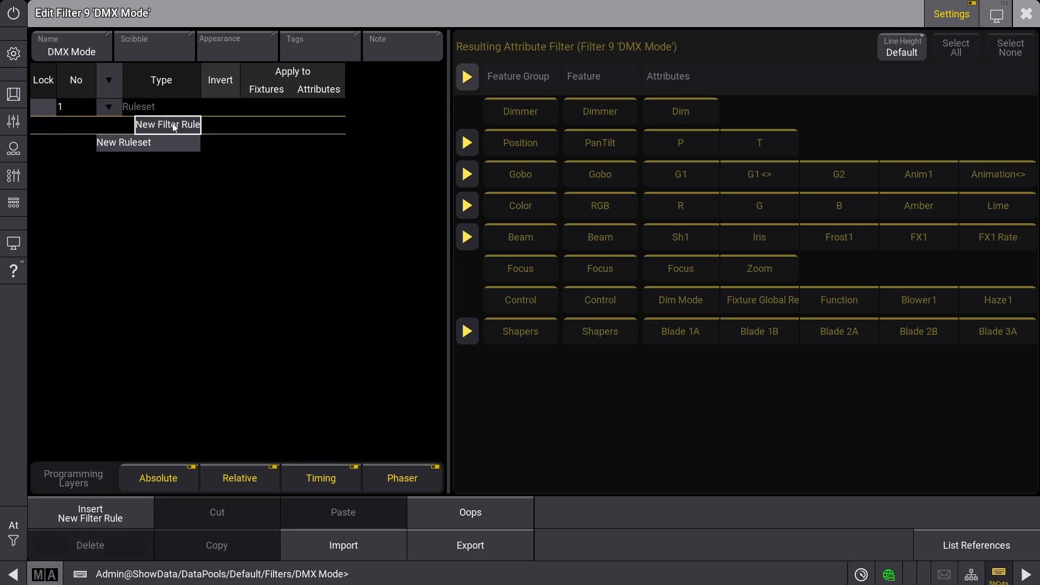
Add a new rule to the filter's empty ruleset.
{"action": "left_click", "coordinate": [166, 125]}
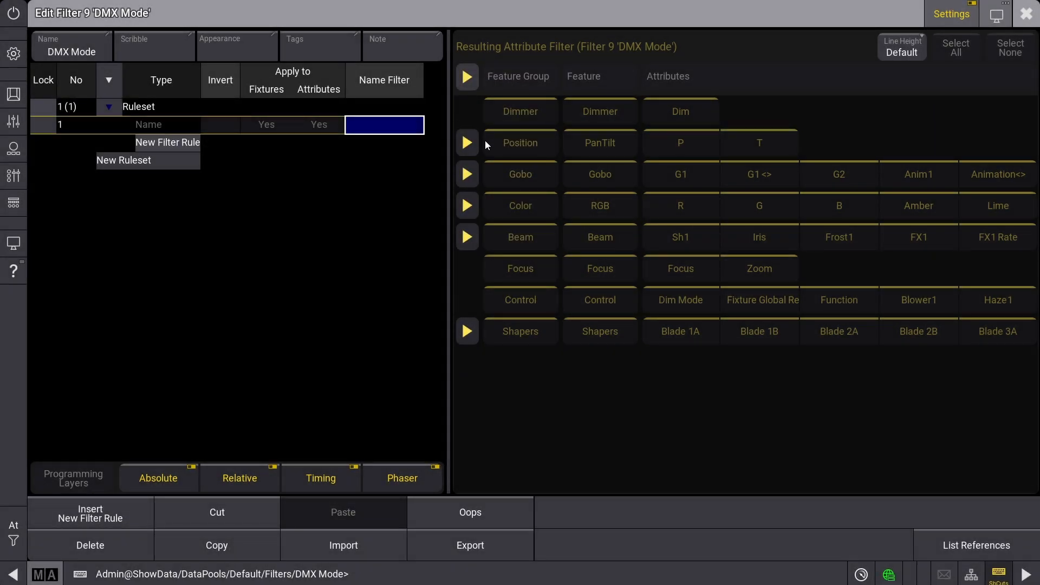
{"action": "mouse_move", "coordinate": [352, 203]}
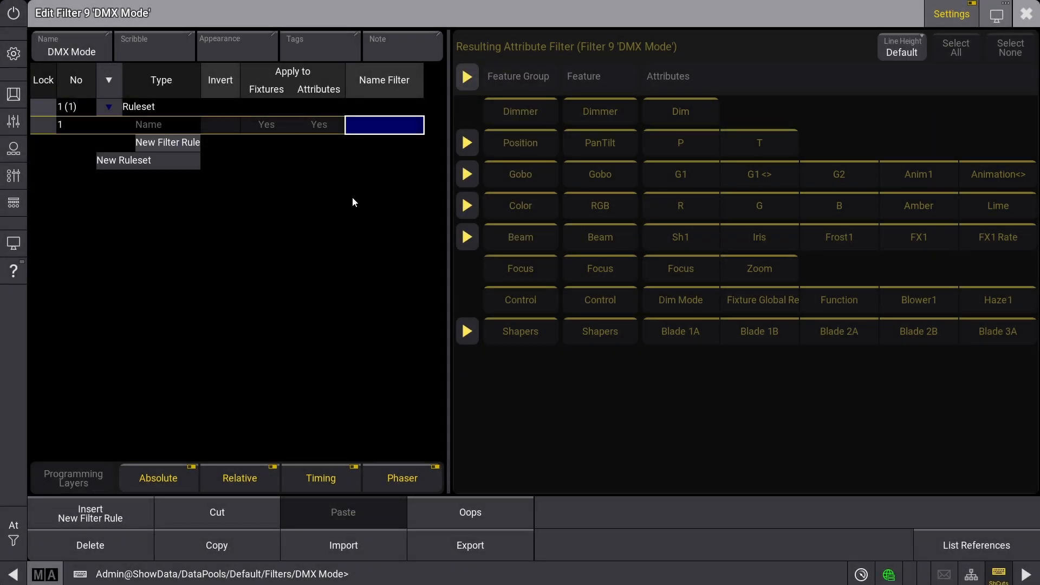
{"action": "mouse_move", "coordinate": [143, 246]}
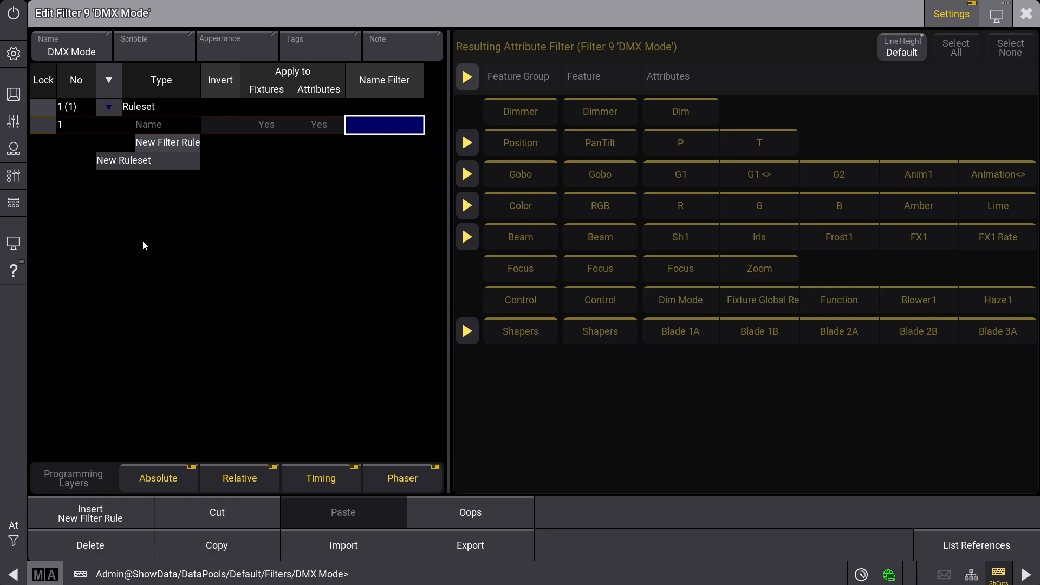
{"action": "mouse_move", "coordinate": [259, 228]}
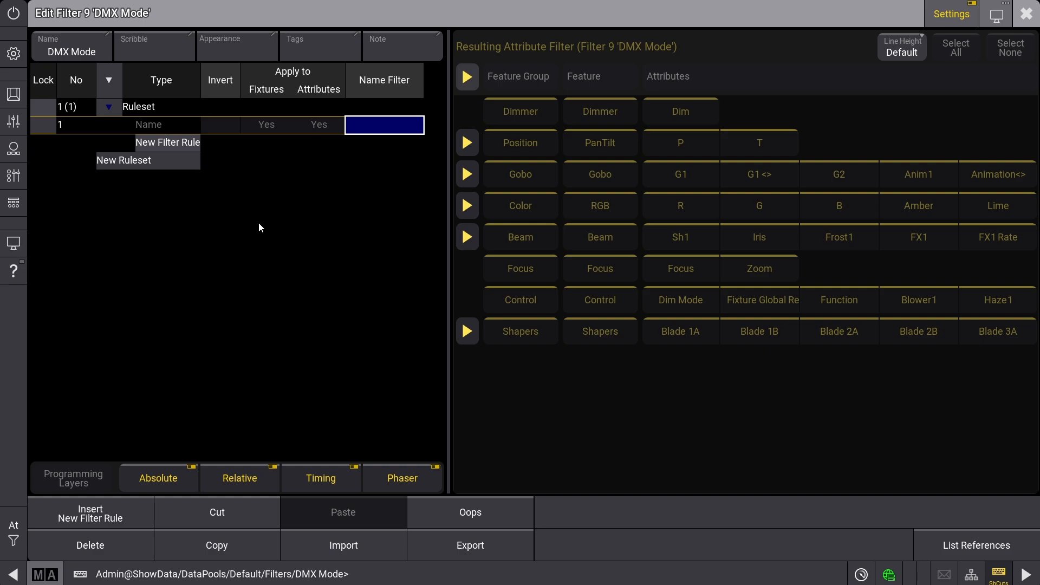
{"action": "mouse_move", "coordinate": [481, 141]}
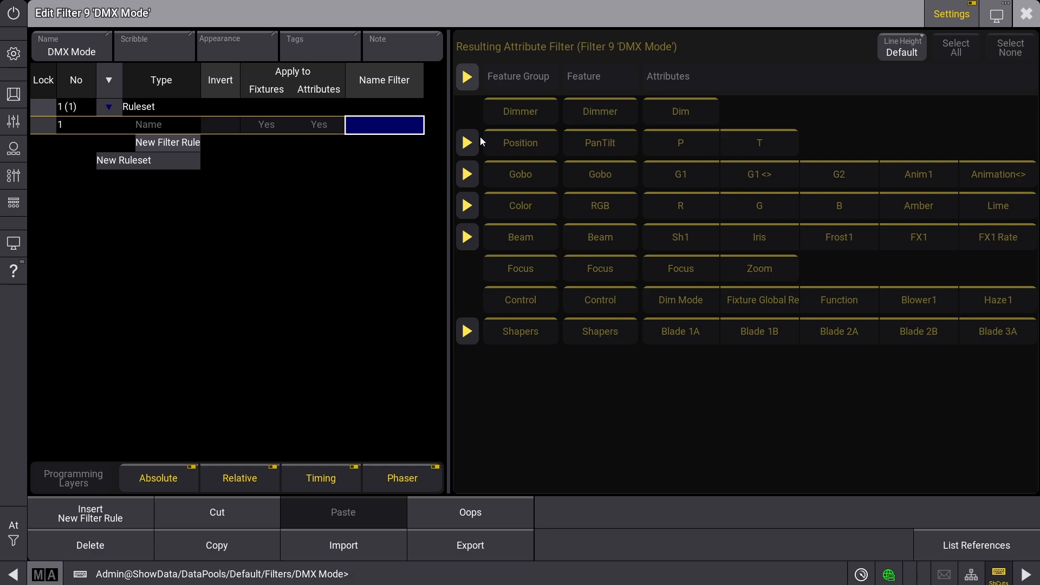
{"action": "mouse_move", "coordinate": [286, 141]}
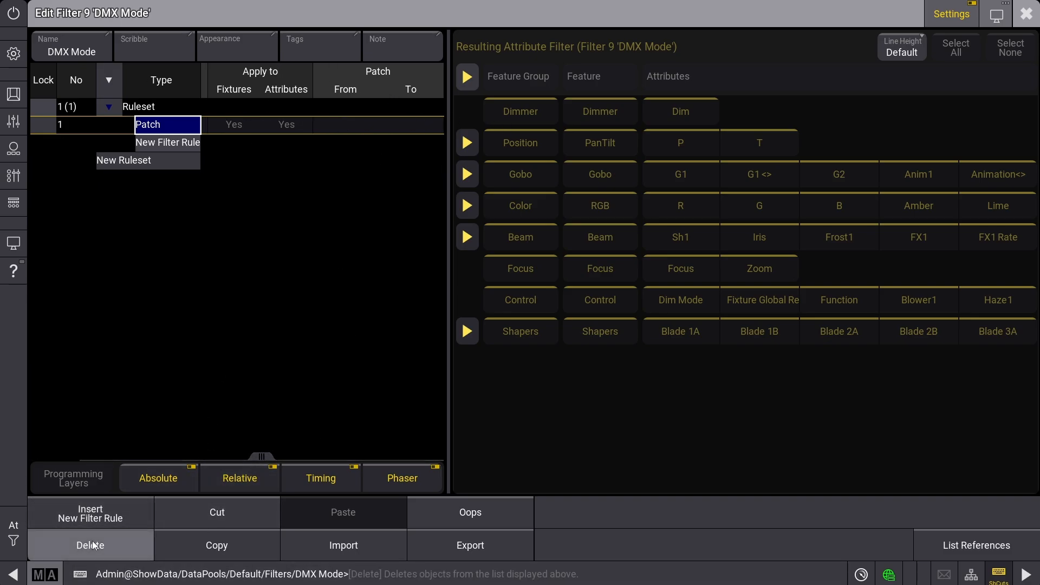
Change the rule to a Stage rule and bring the rule-type list up again.
{"action": "left_click", "coordinate": [168, 124]}
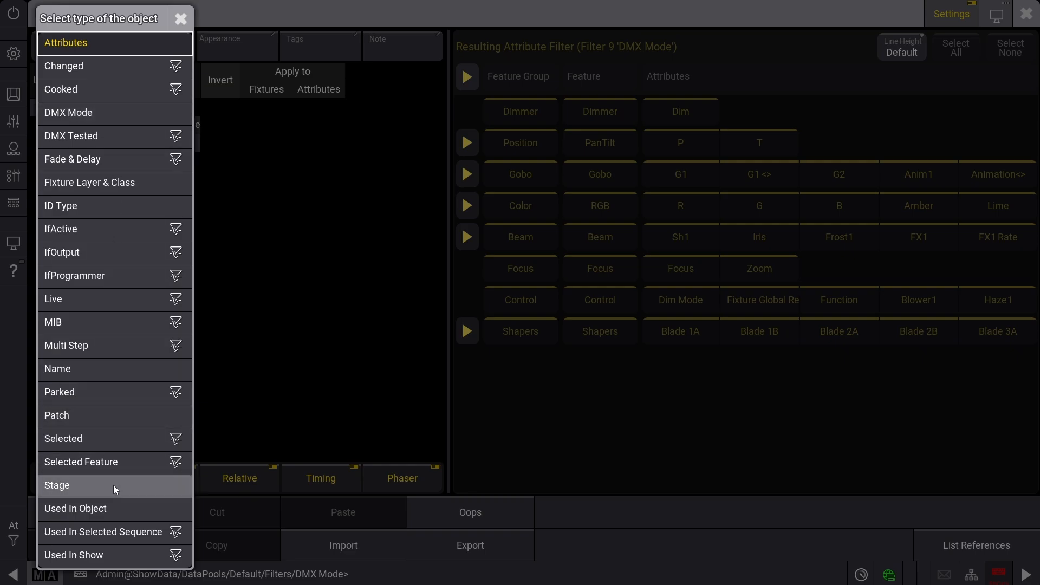
{"action": "left_click", "coordinate": [57, 486]}
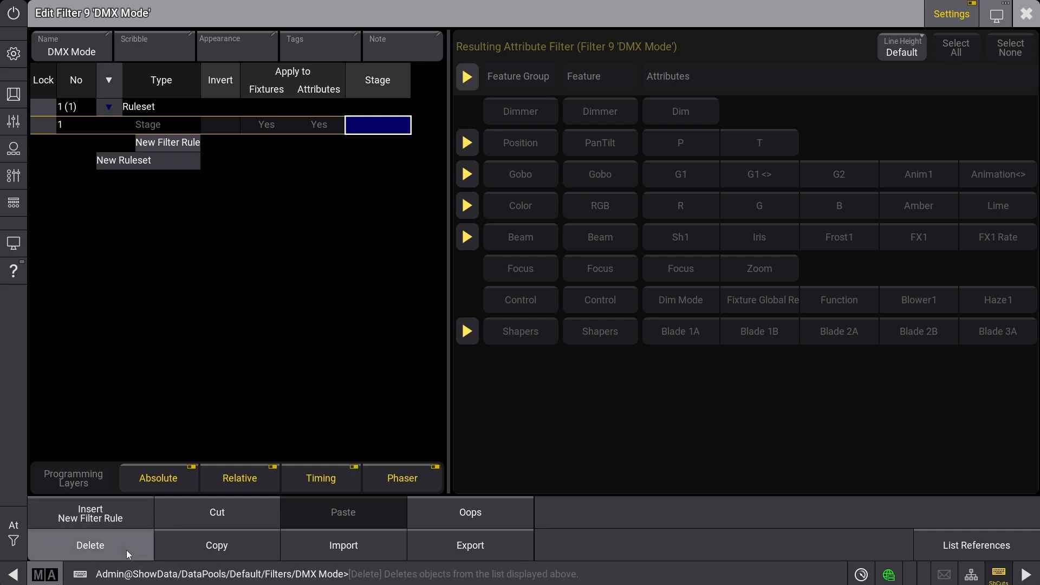
{"action": "left_click", "coordinate": [90, 545]}
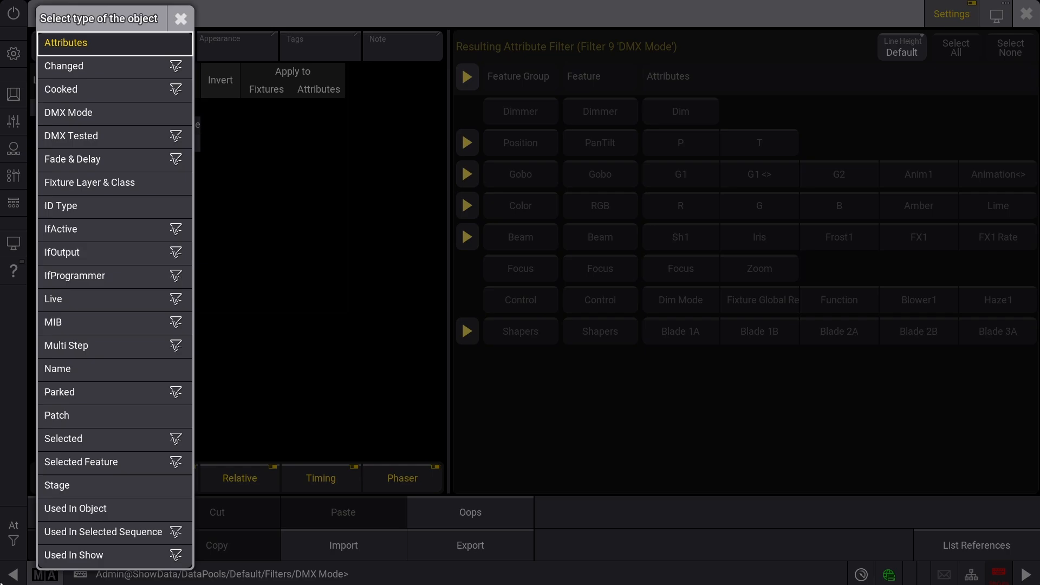
Make it a Used In Object rule and browse Group, Preset and Sequence tabs without assigning an object.
{"action": "left_click", "coordinate": [75, 508]}
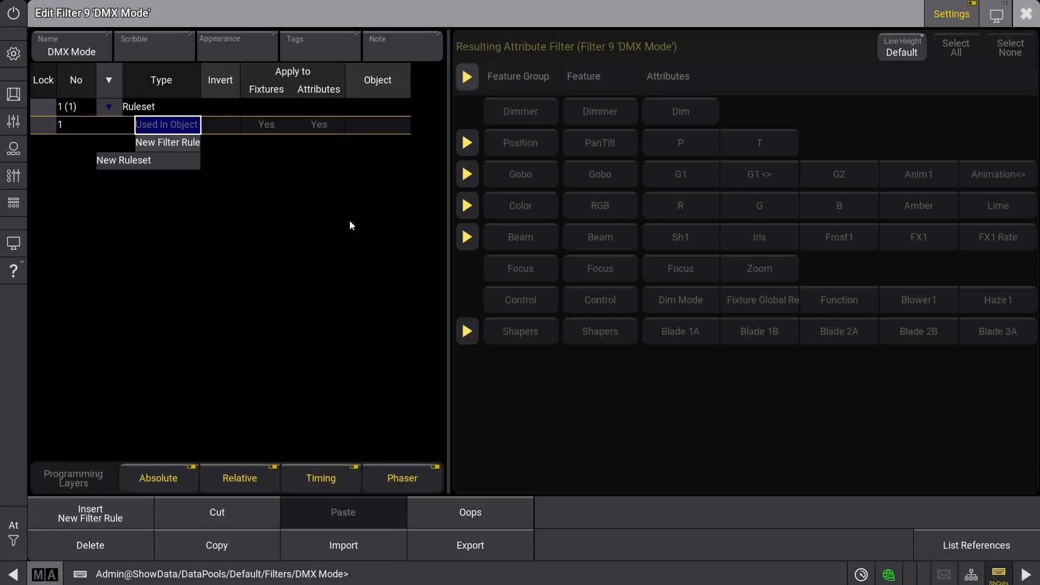
{"action": "left_click", "coordinate": [377, 124]}
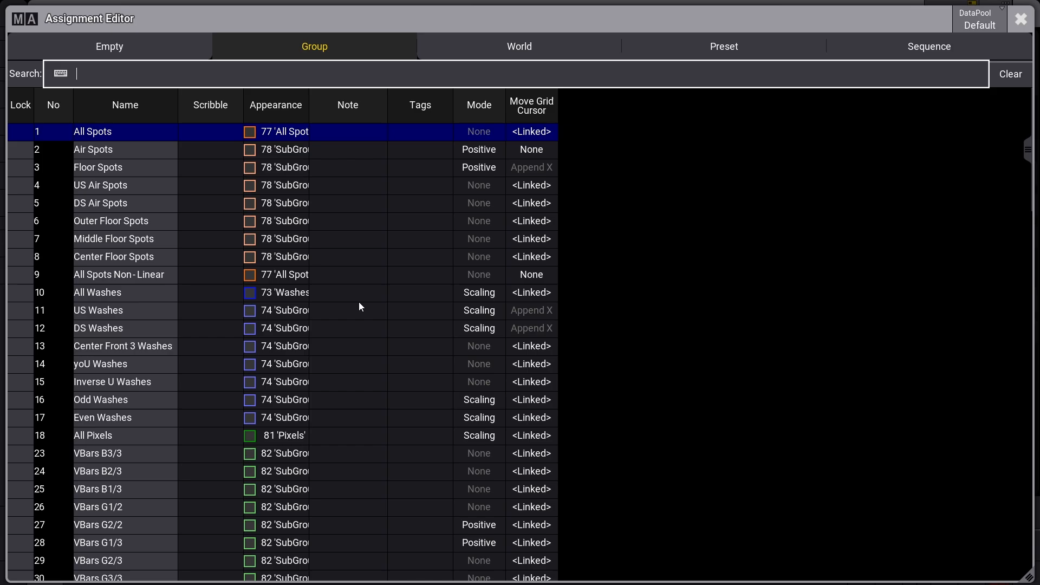
{"action": "left_click", "coordinate": [723, 46]}
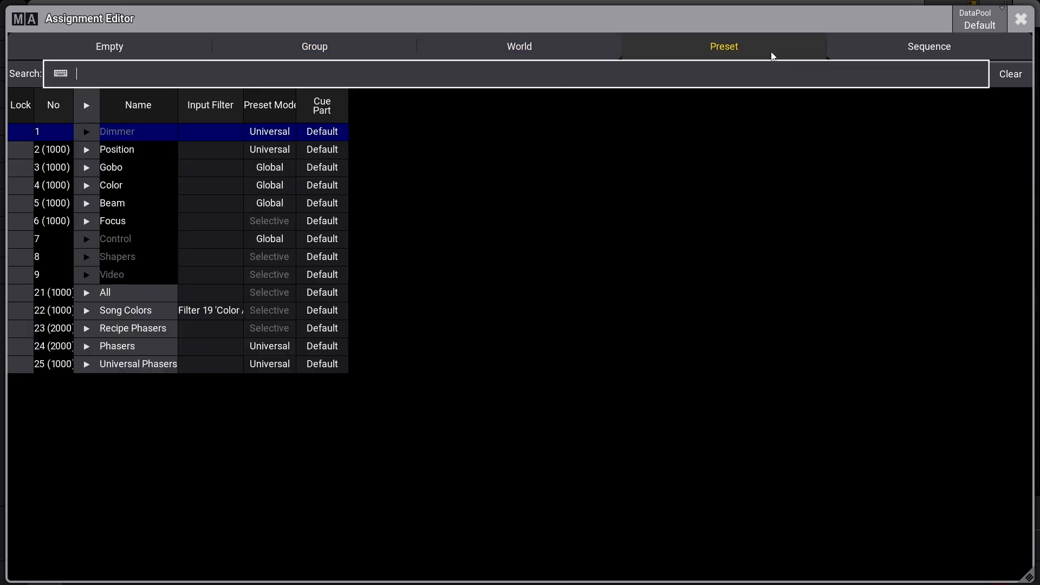
{"action": "left_click", "coordinate": [929, 47]}
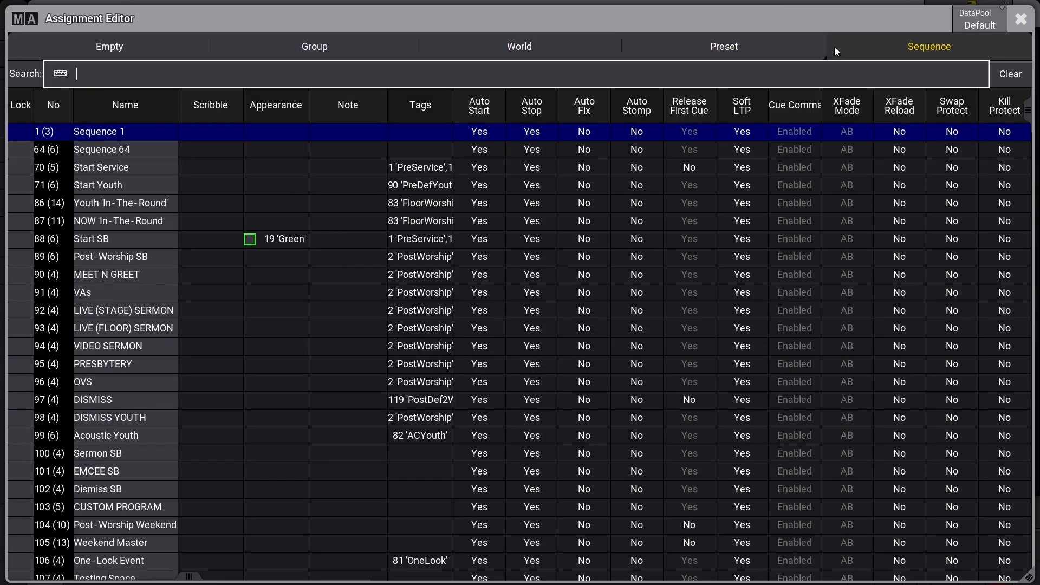
{"action": "left_click", "coordinate": [928, 46]}
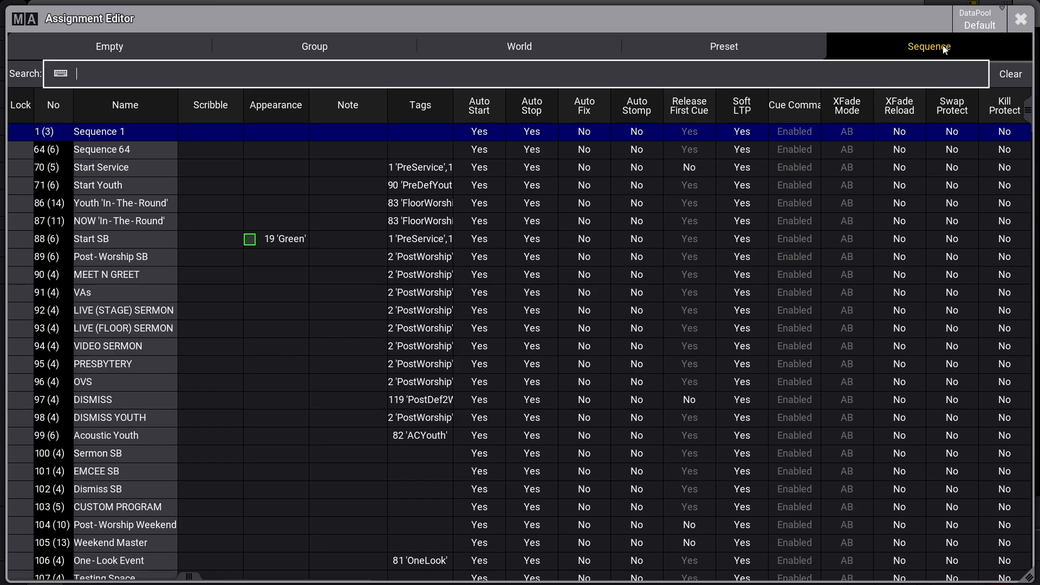
{"action": "left_click", "coordinate": [315, 46]}
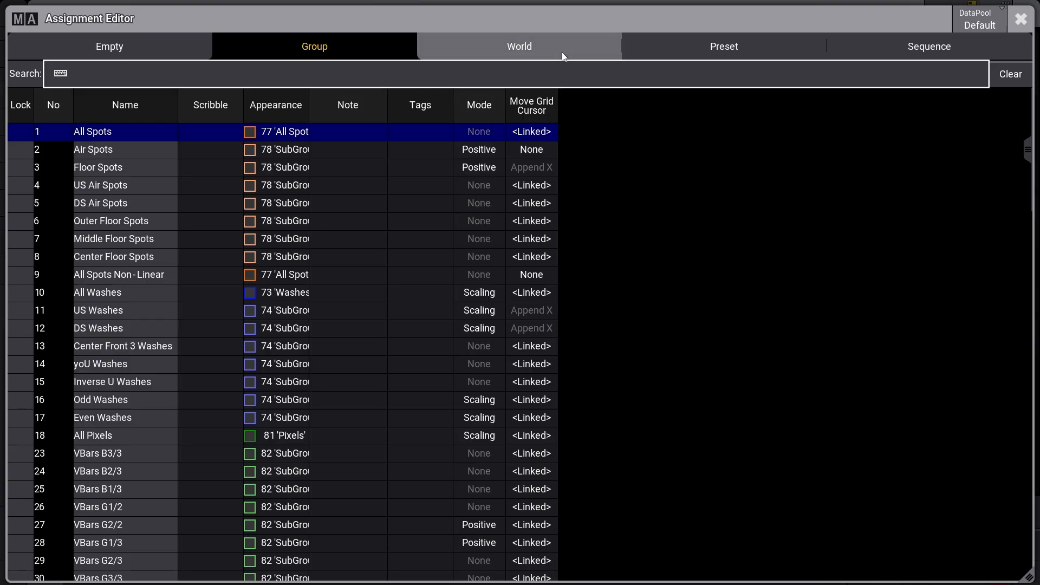
{"action": "left_click", "coordinate": [723, 46]}
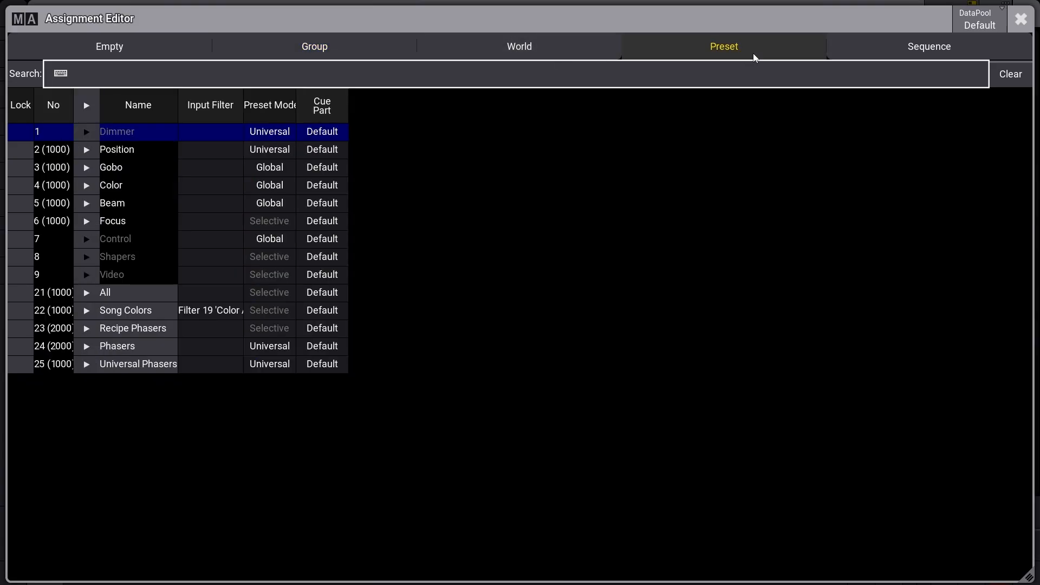
{"action": "left_click", "coordinate": [929, 47]}
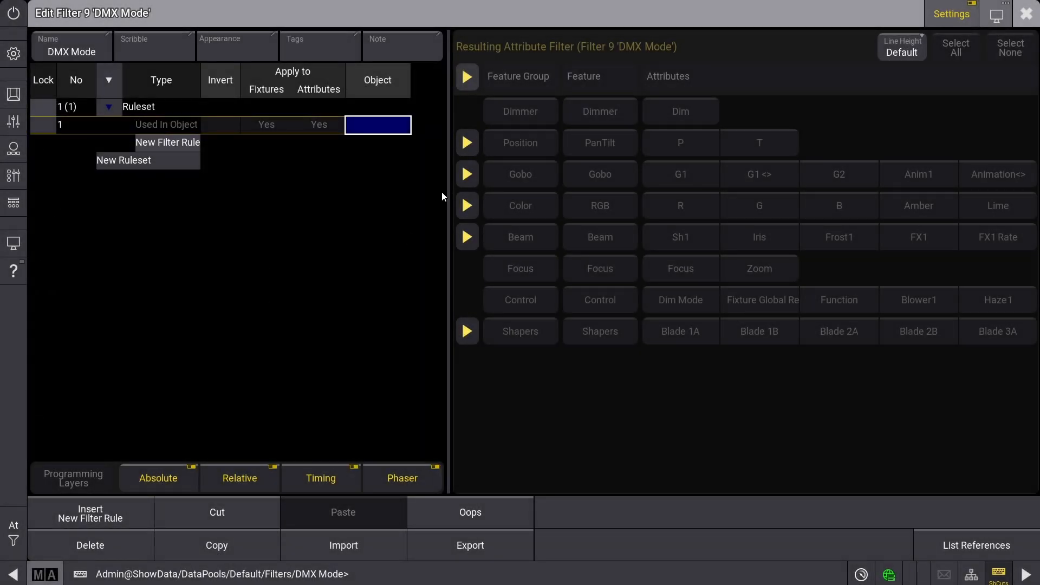
{"action": "mouse_move", "coordinate": [253, 207]}
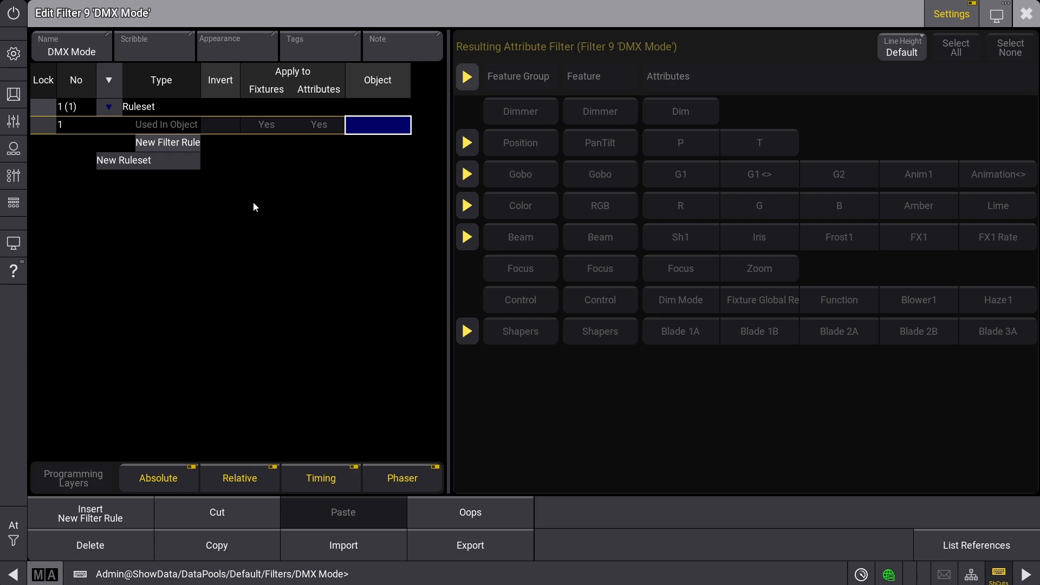
{"action": "mouse_move", "coordinate": [121, 156]}
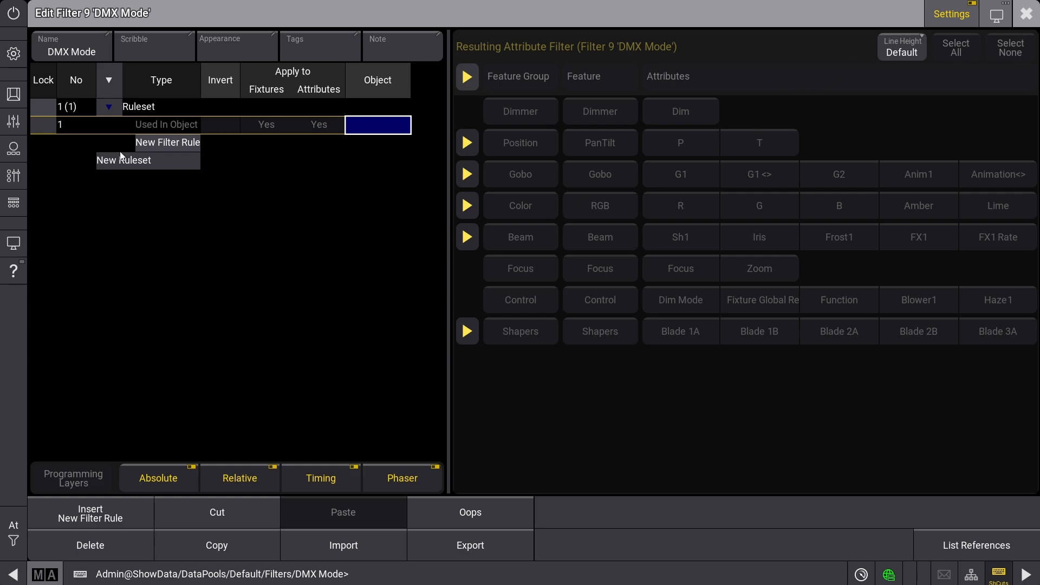
{"action": "mouse_move", "coordinate": [158, 137]}
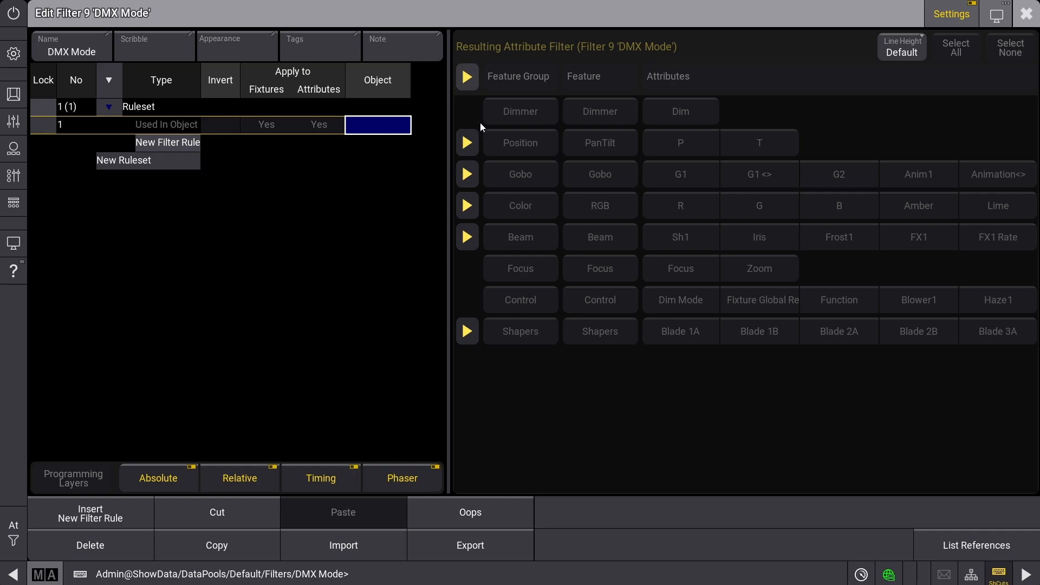
{"action": "mouse_move", "coordinate": [281, 226]}
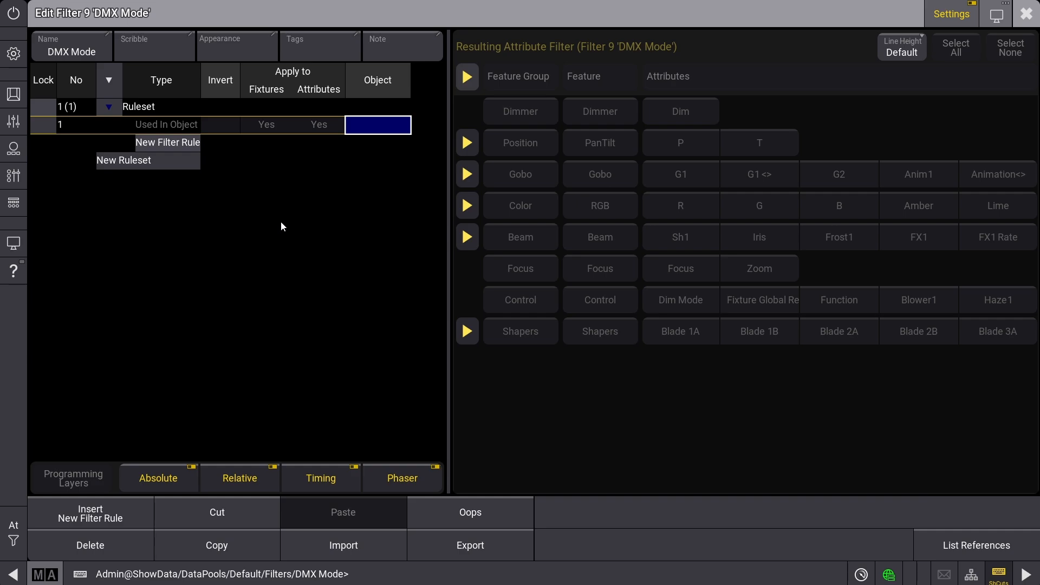
{"action": "mouse_move", "coordinate": [185, 175]}
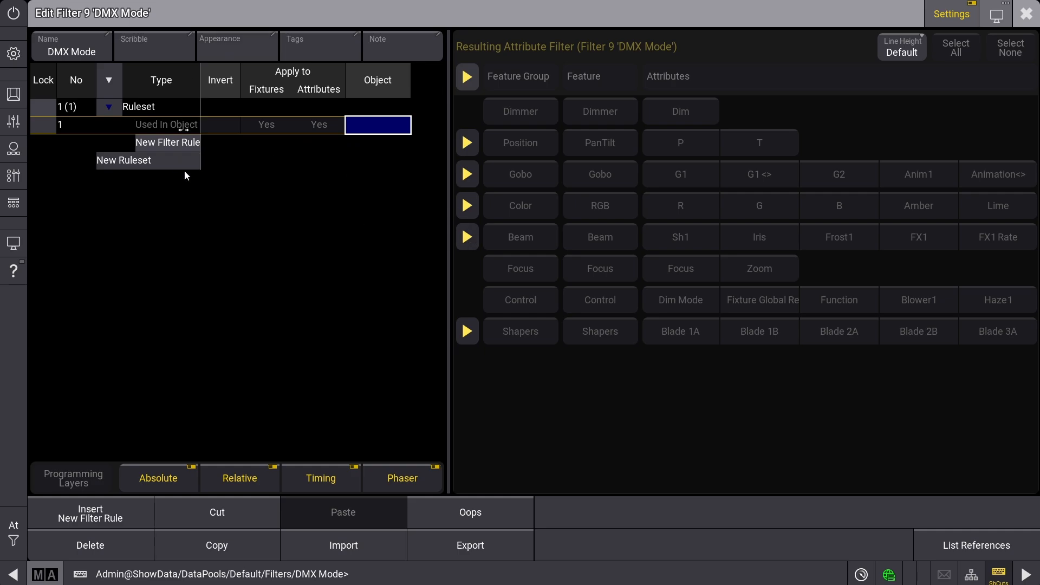
{"action": "mouse_move", "coordinate": [209, 165]}
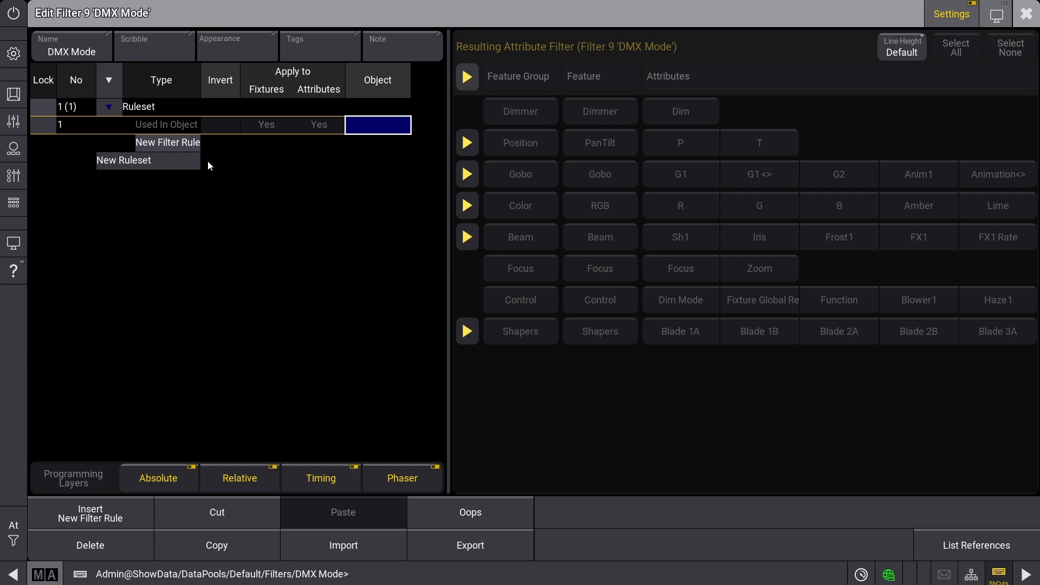
{"action": "mouse_move", "coordinate": [216, 129]}
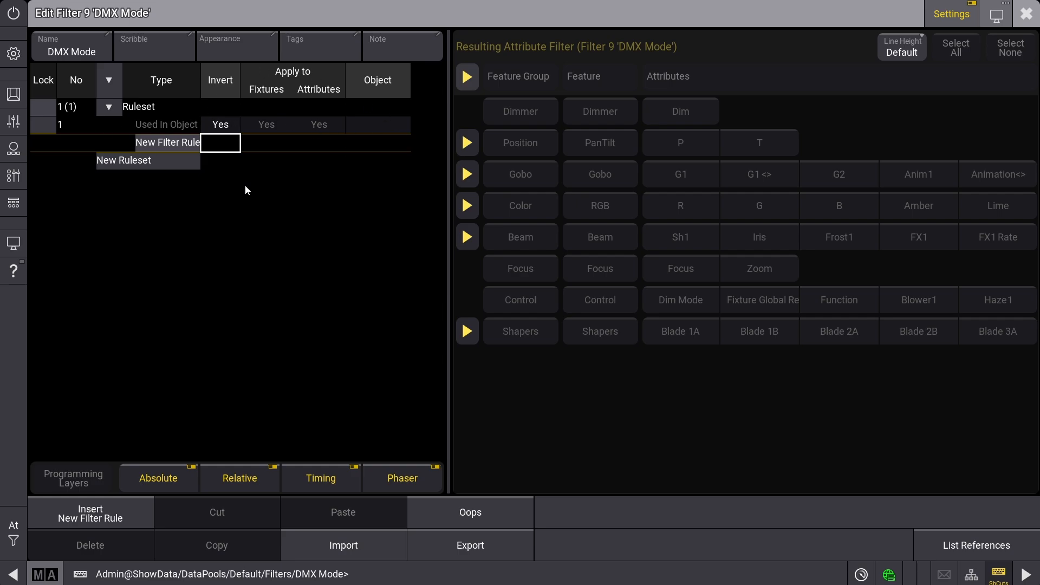
{"action": "mouse_move", "coordinate": [412, 128]}
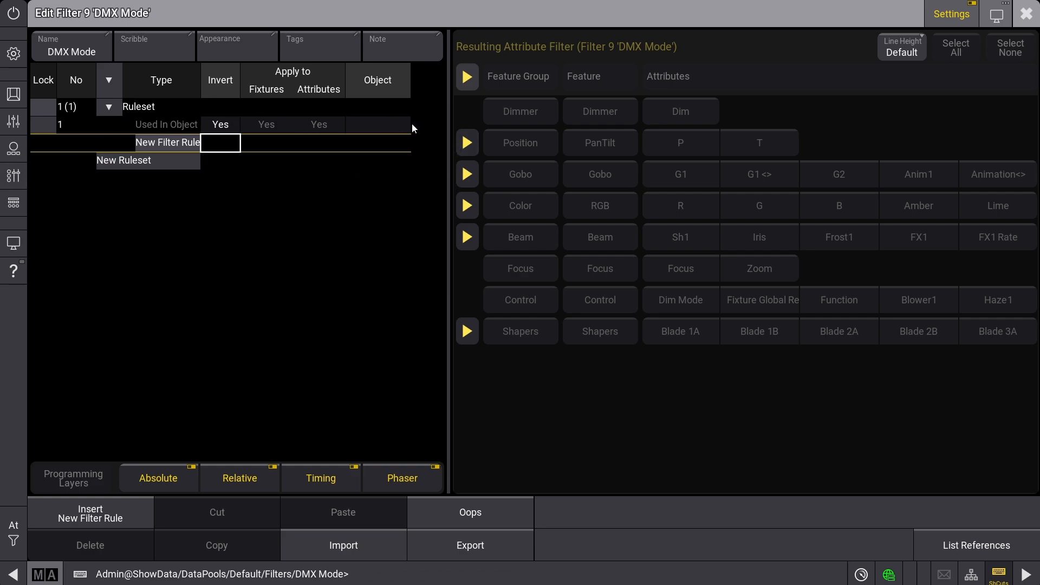
Clear the Used In Object rule's Invert setting back to No.
{"action": "left_click", "coordinate": [377, 125]}
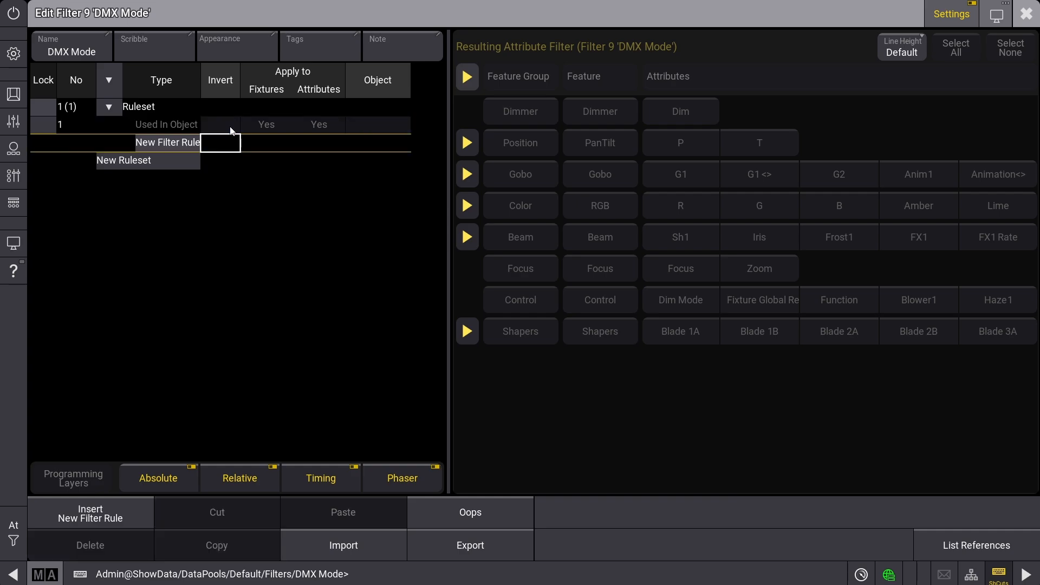
{"action": "mouse_move", "coordinate": [14, 54]}
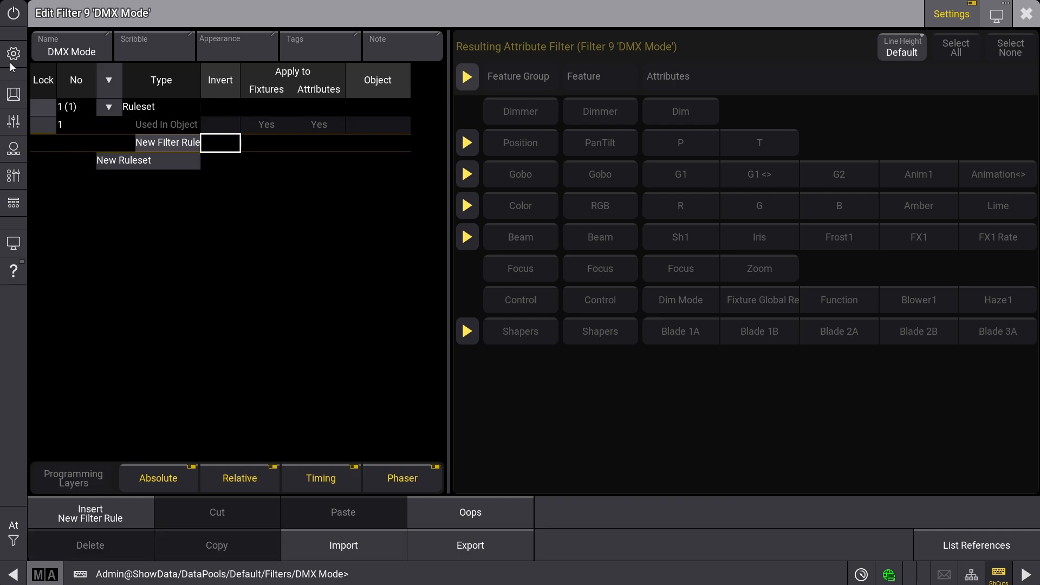
{"action": "mouse_move", "coordinate": [66, 298]}
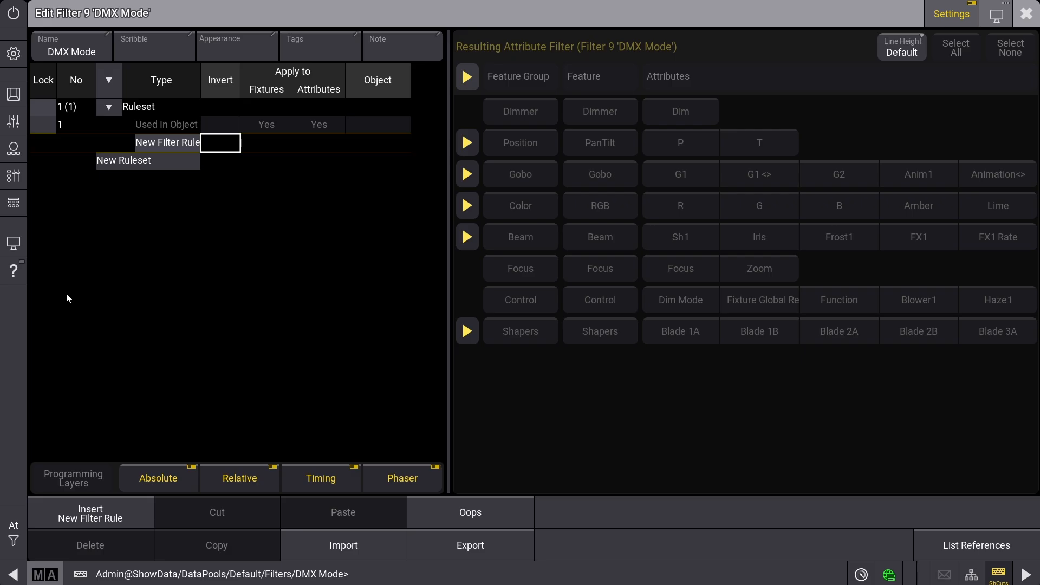
{"action": "mouse_move", "coordinate": [986, 66]}
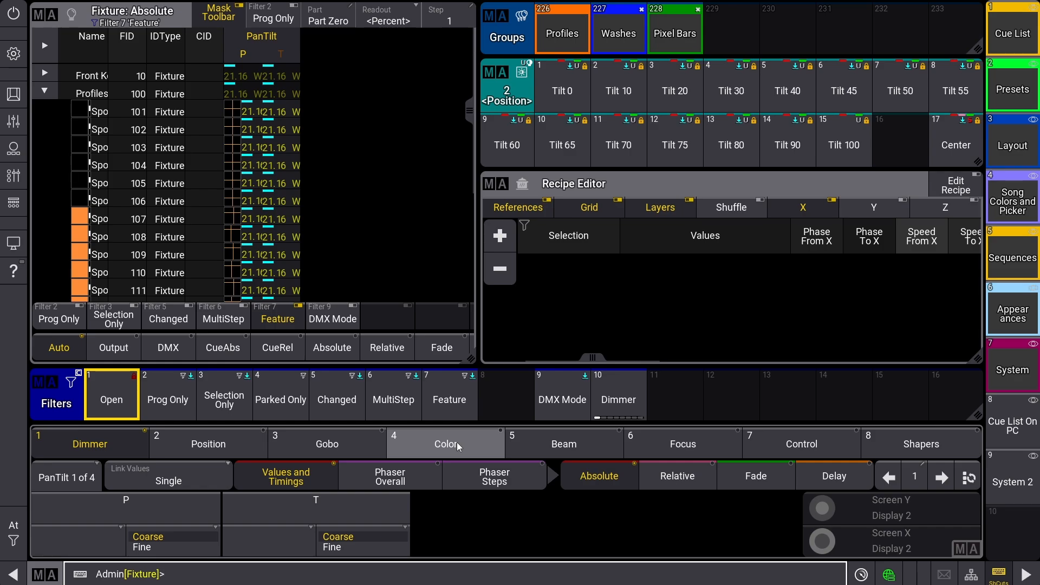
Reopen the DMX Mode filter (pool object 9) in the Edit Filter window.
{"action": "left_click", "coordinate": [563, 399]}
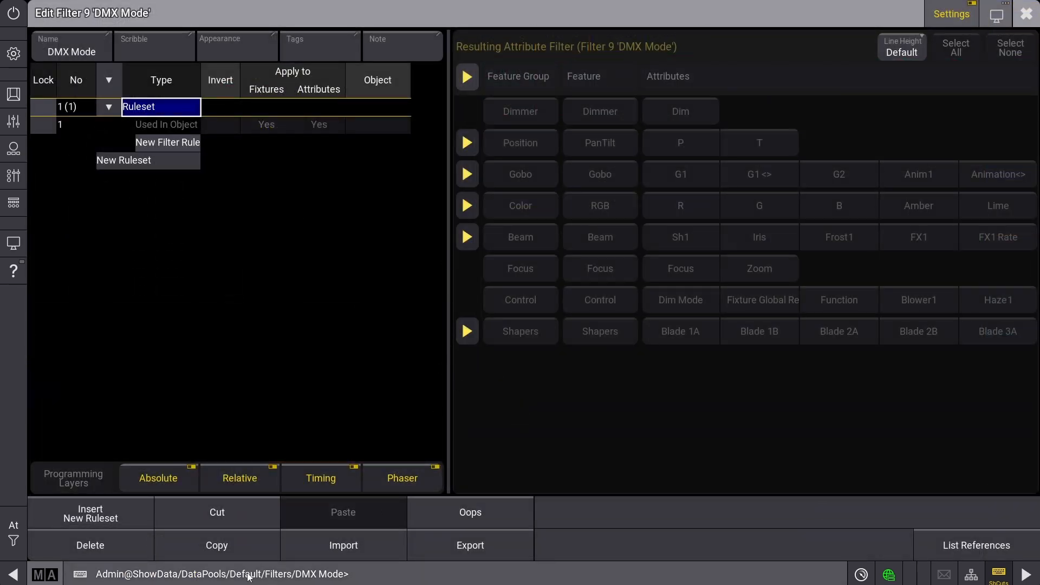
{"action": "mouse_move", "coordinate": [646, 424]}
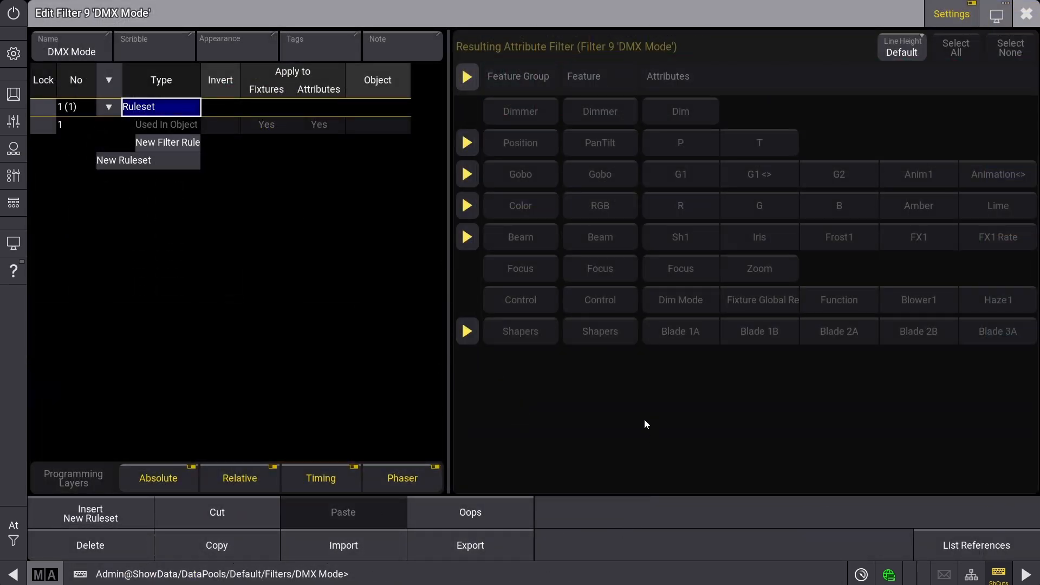
{"action": "mouse_move", "coordinate": [381, 306]}
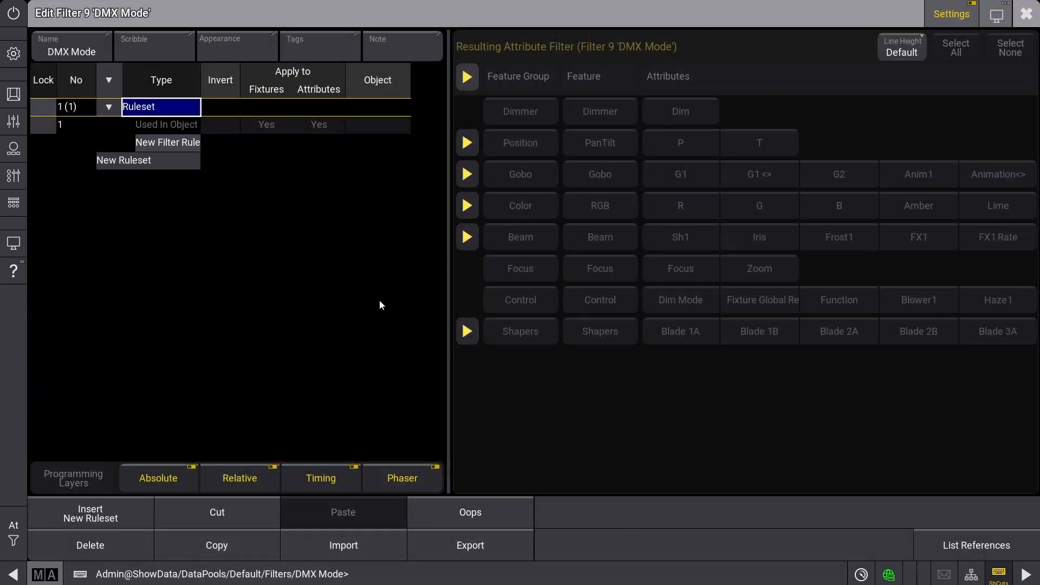